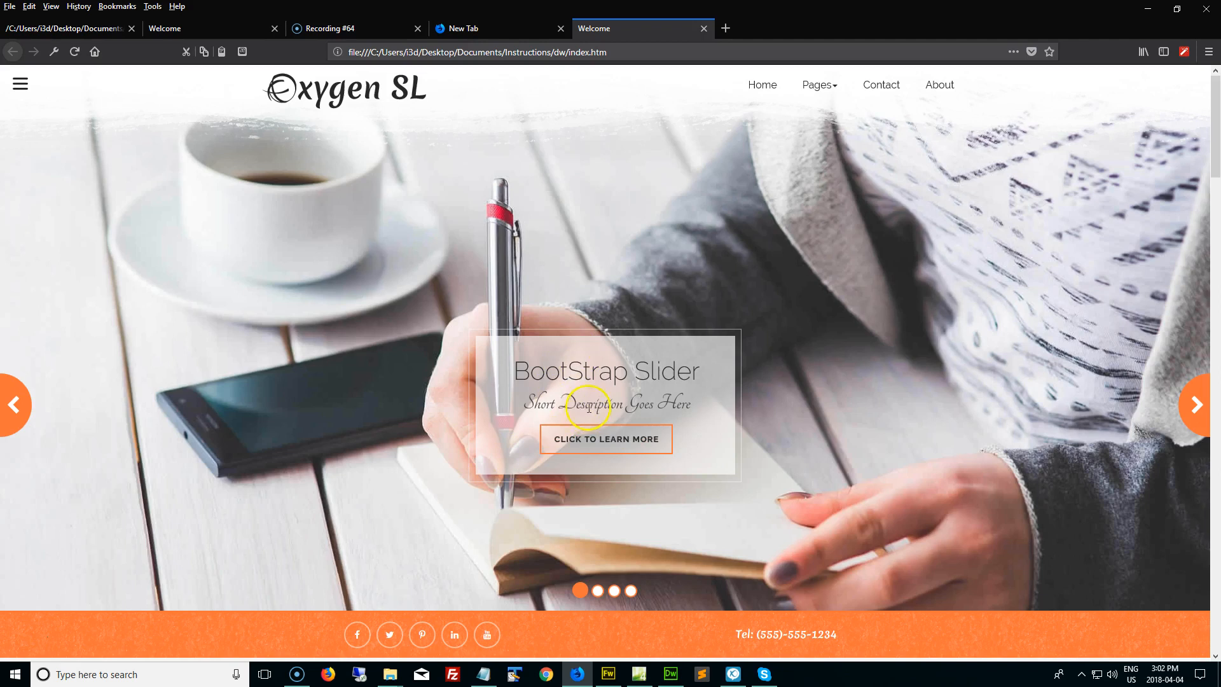
mouse_move(606, 584)
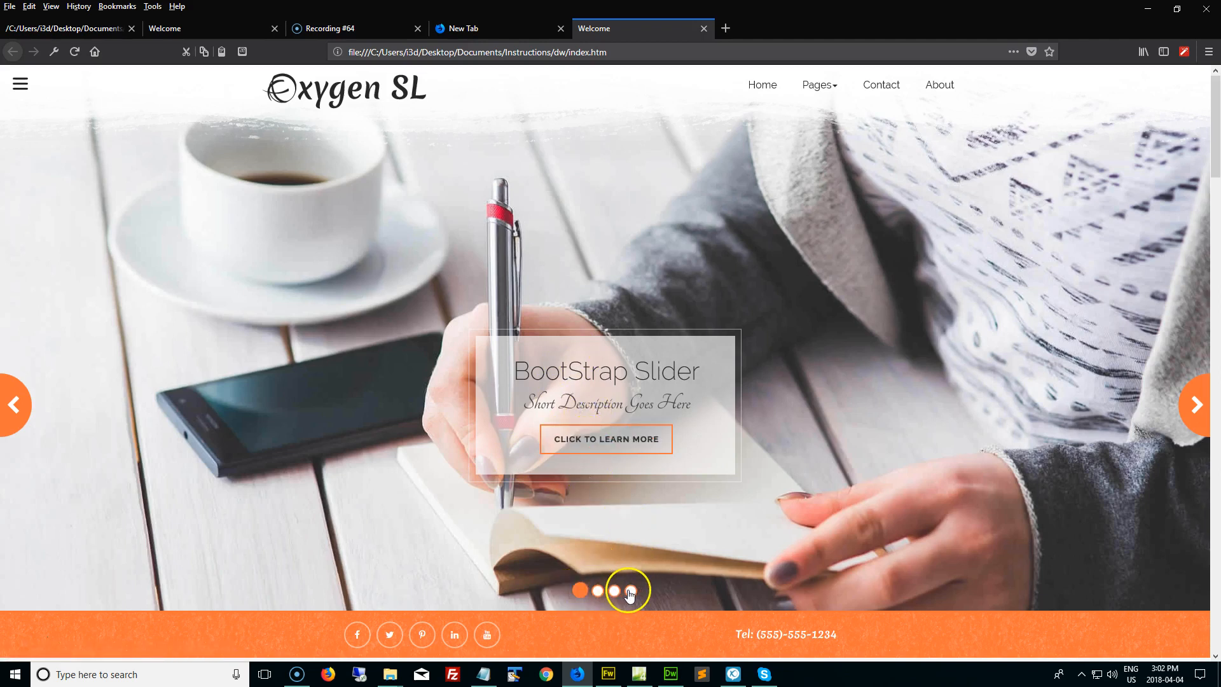
Step: Jump the Firefox home-page slider to the Mobile Ready slide via an indicator dot
click(616, 590)
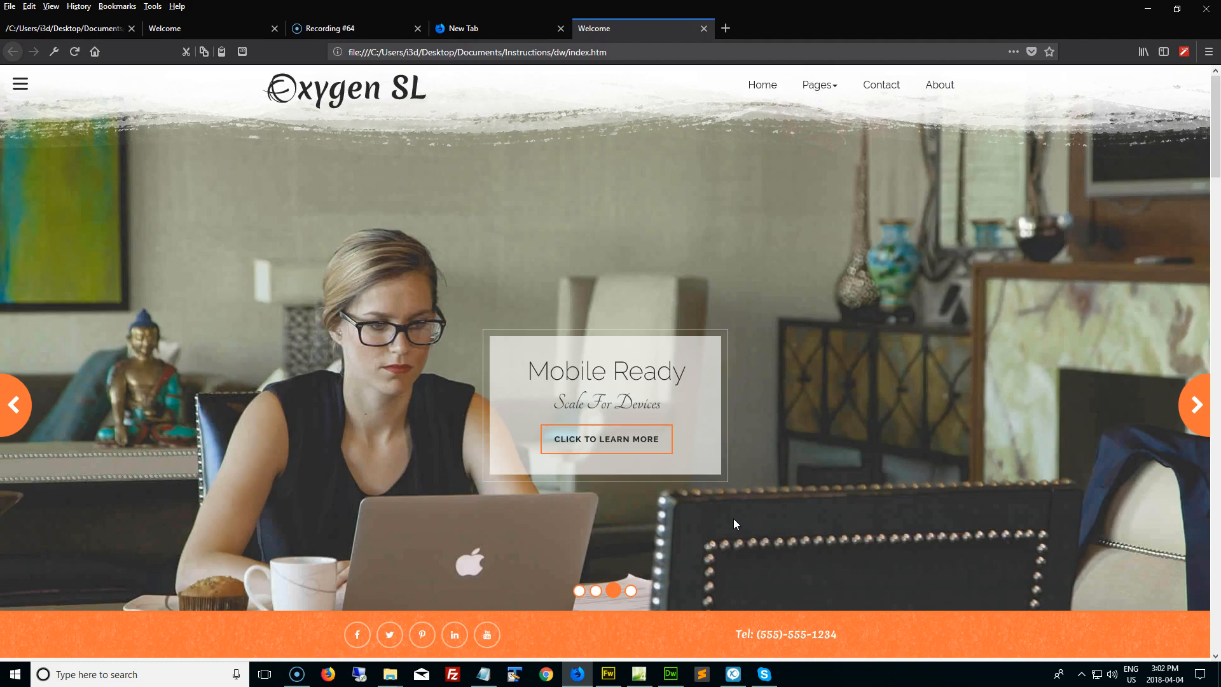
mouse_move(701, 673)
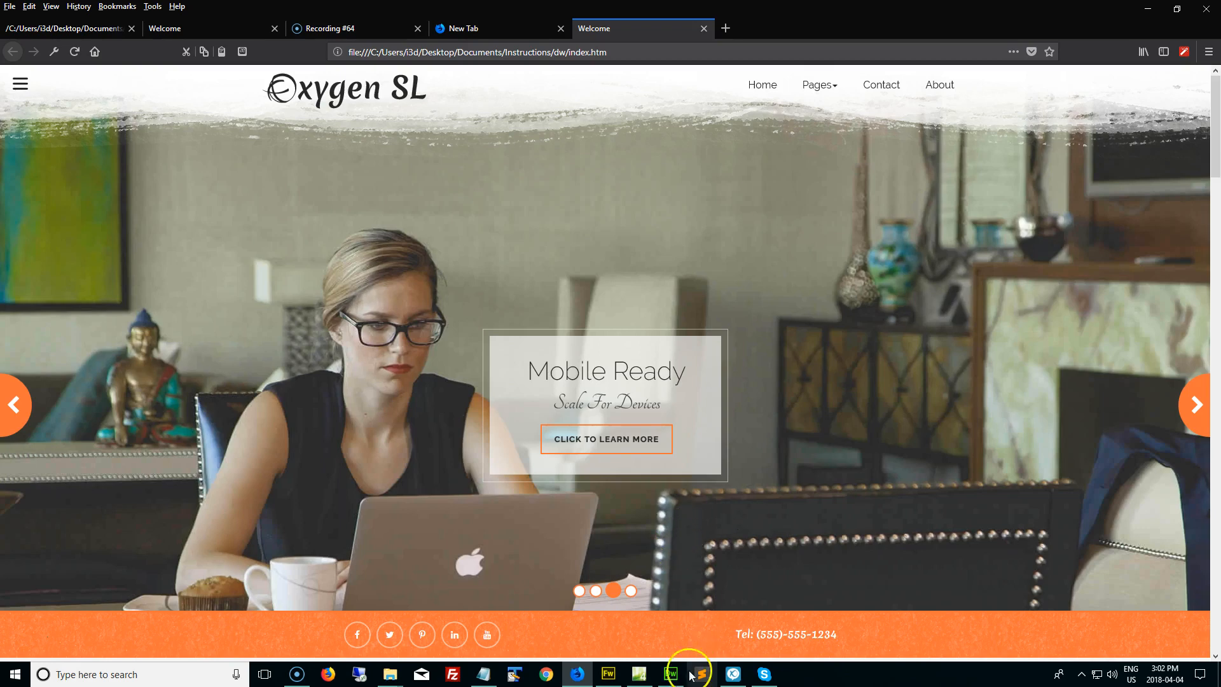
Step: Switch to Dreamweaver and select Library > sliders > bootstrap-slider > bootstrap-slider.lbi in the Files panel
click(669, 674)
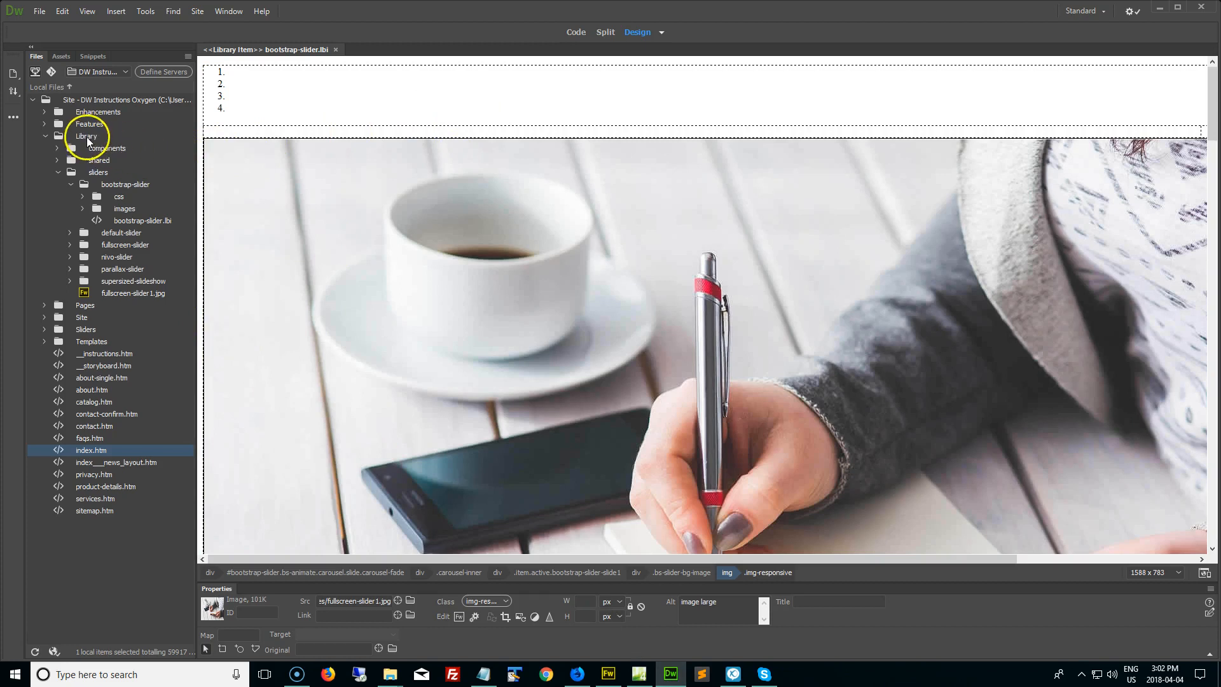
click(98, 172)
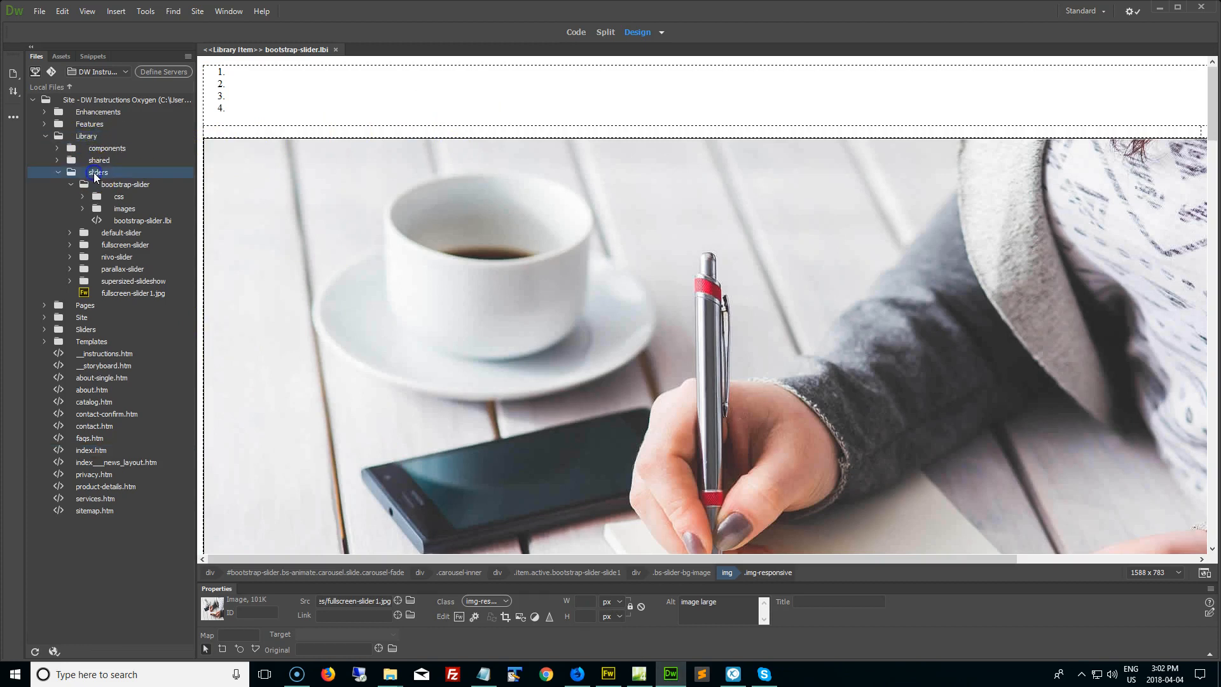
click(124, 183)
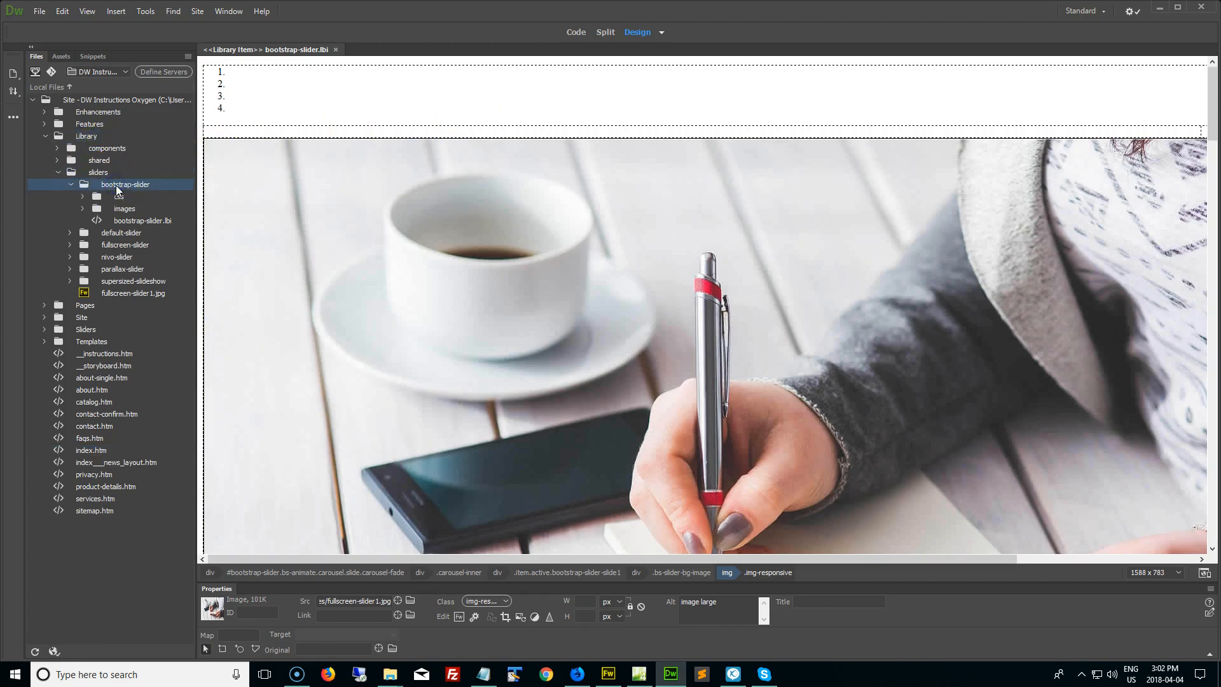
mouse_move(156, 224)
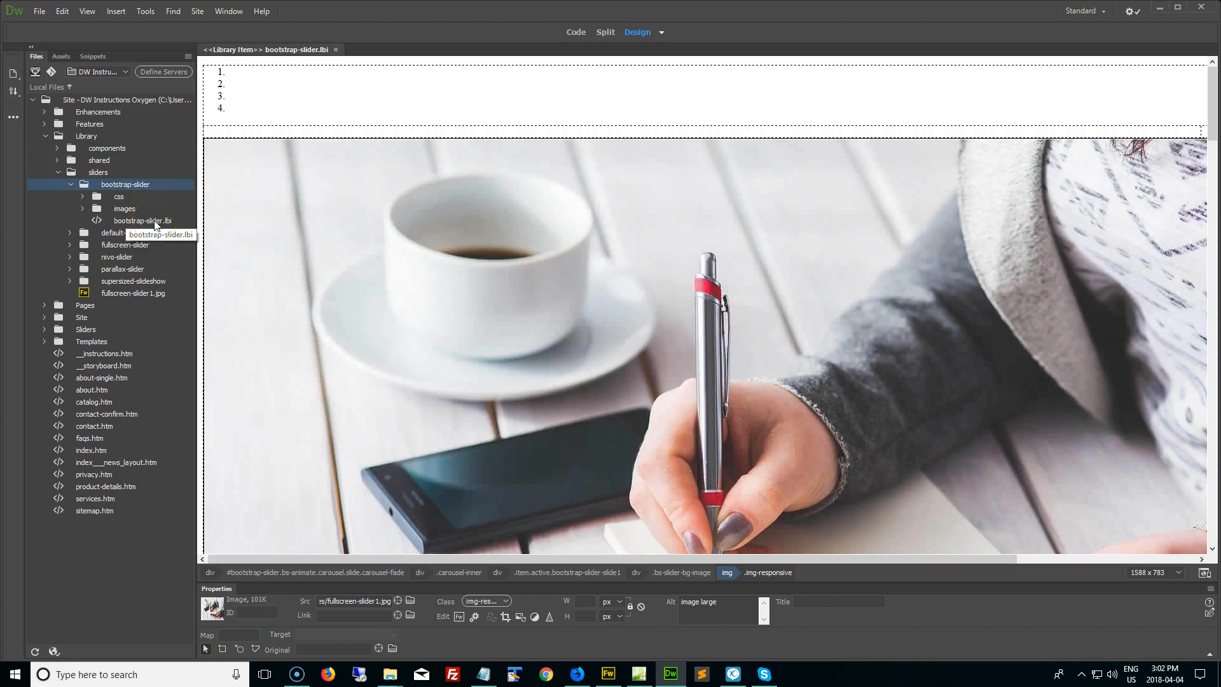
click(142, 222)
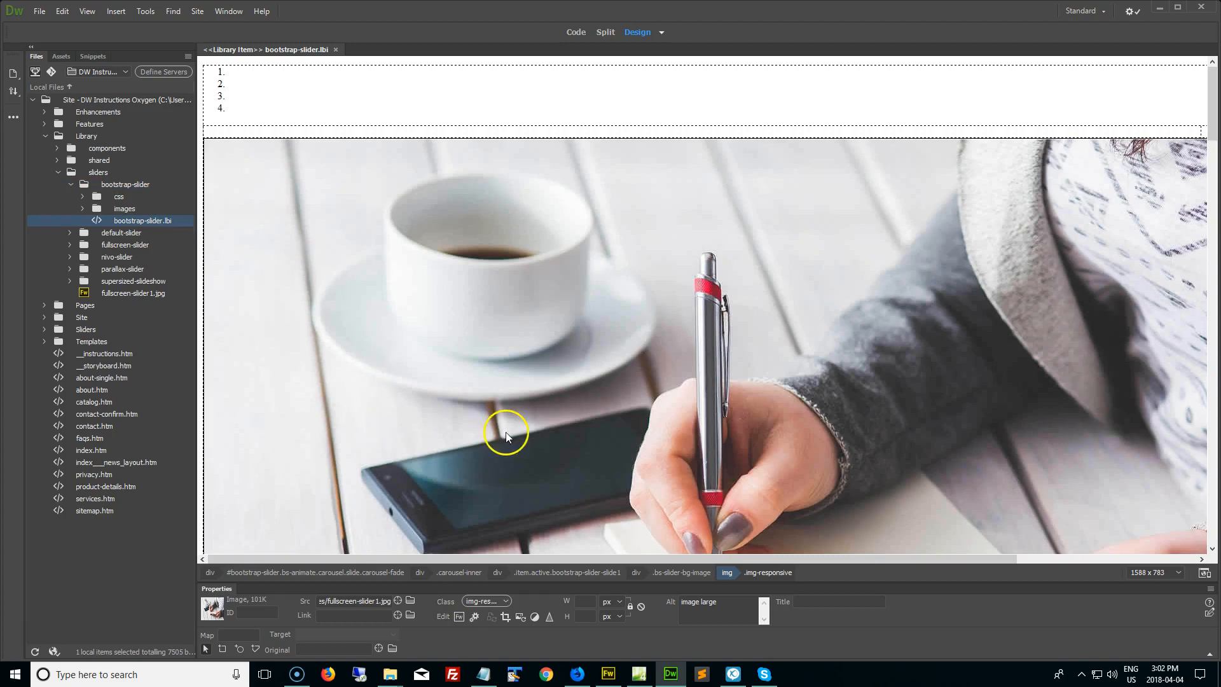
mouse_move(576, 249)
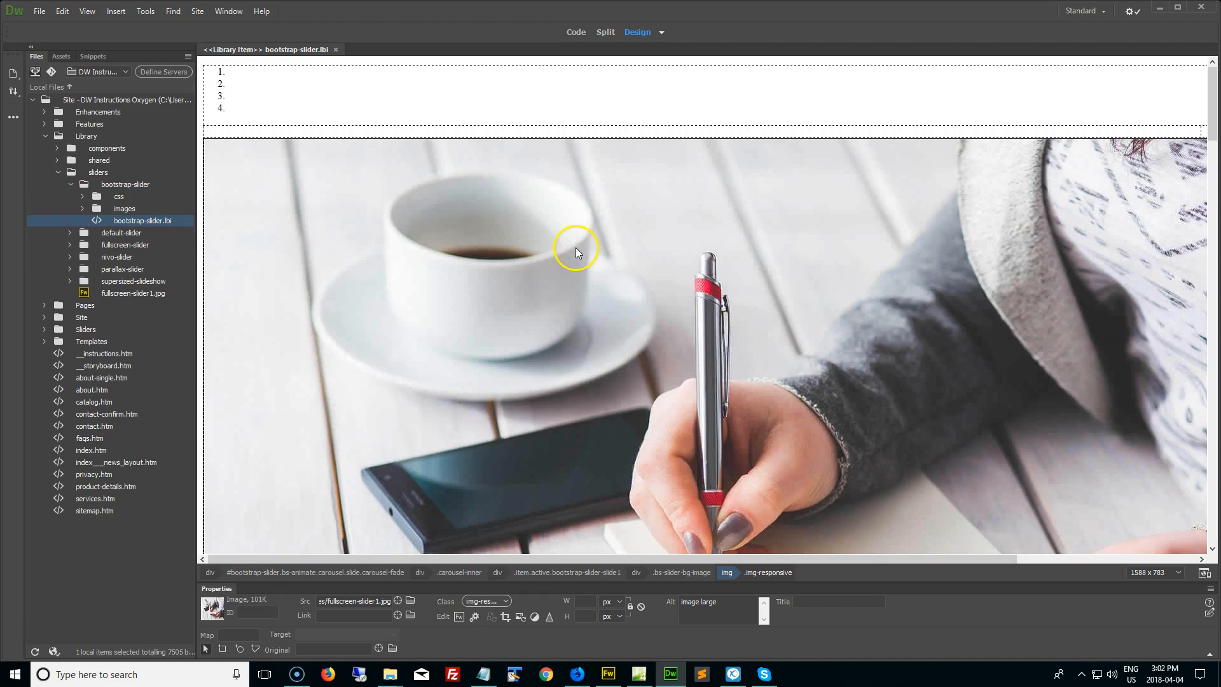
mouse_move(472, 258)
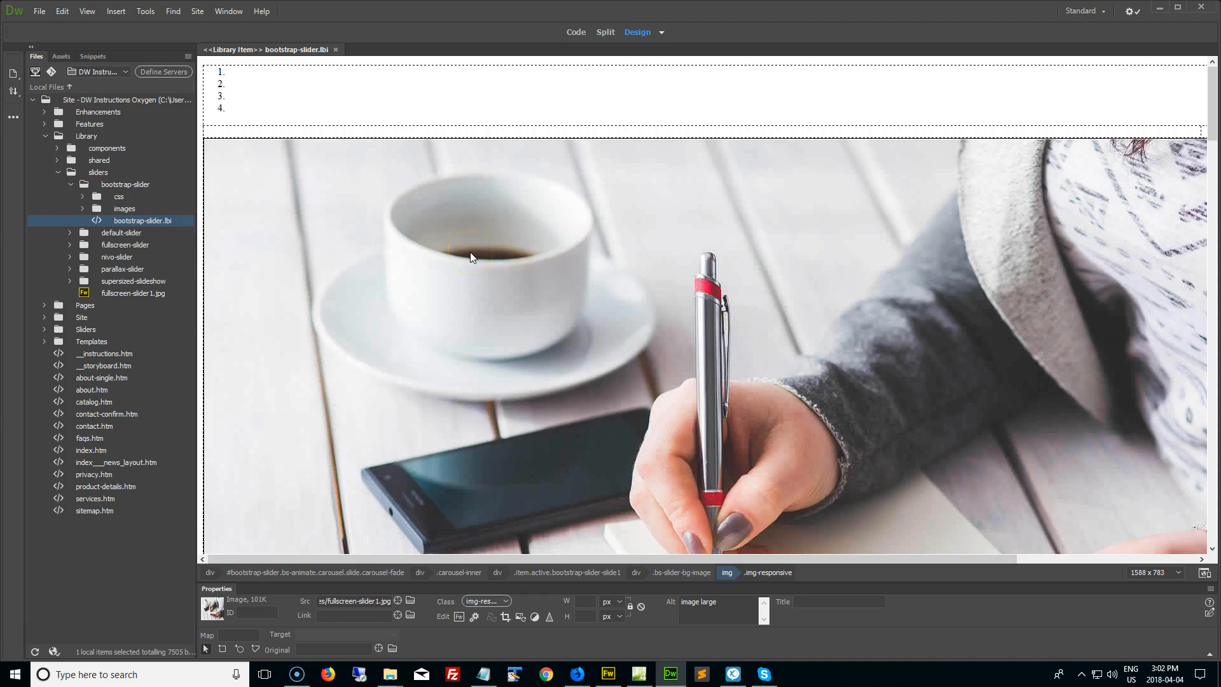
Step: Review the library item's markup in Code view, inspecting the first slide's '#' link and the slides below
click(574, 32)
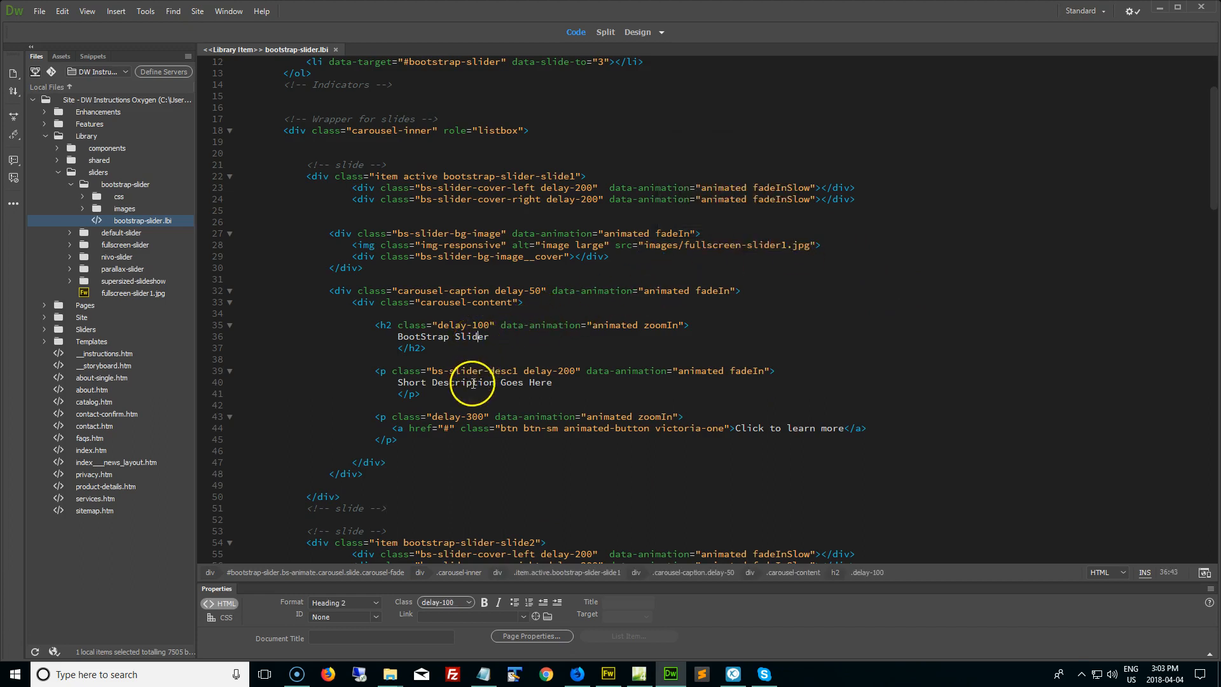
click(745, 427)
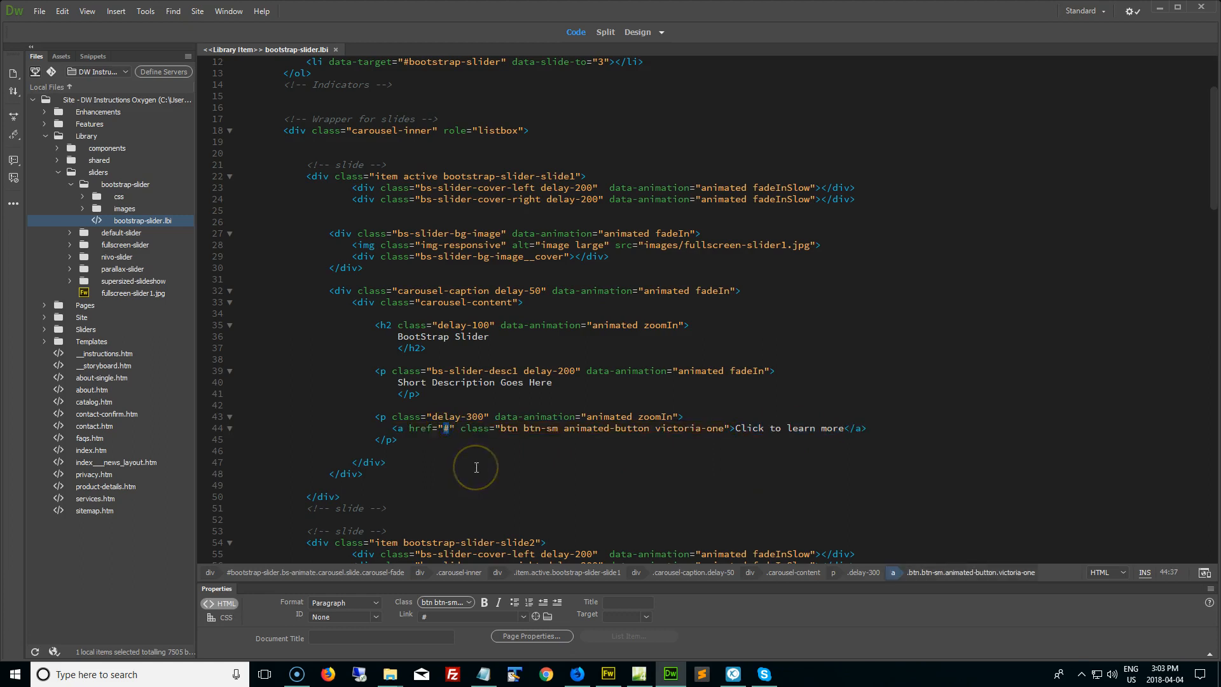
scroll(down, 3)
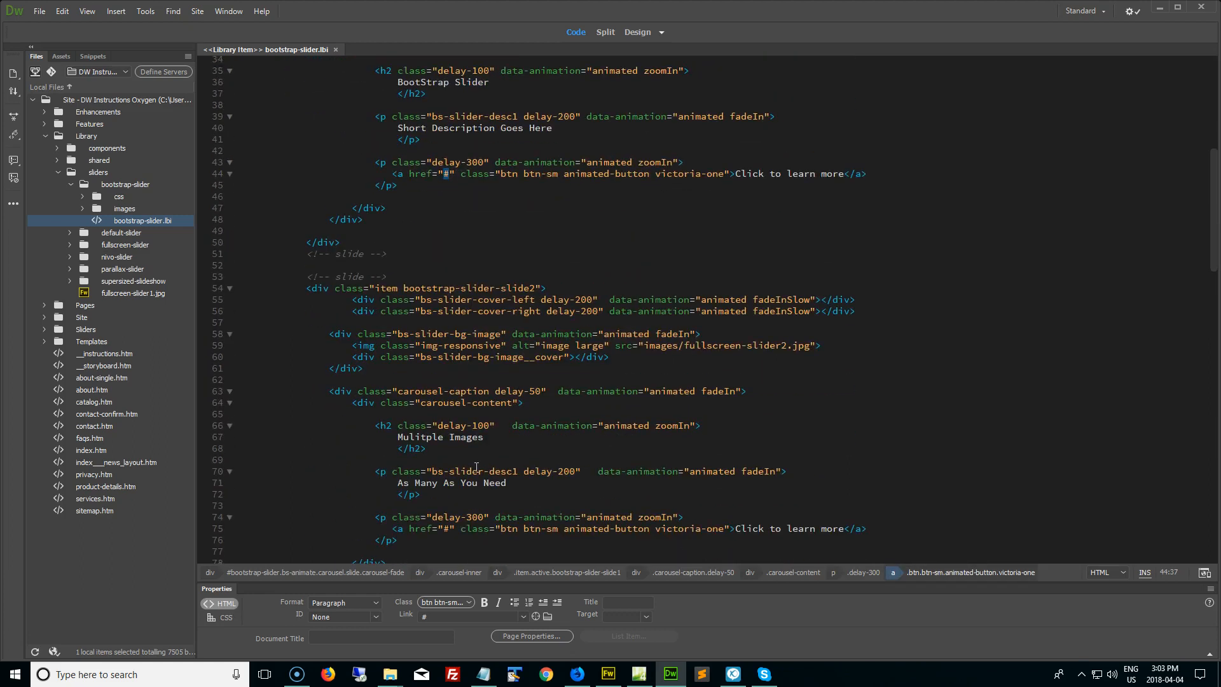
scroll(down, 3)
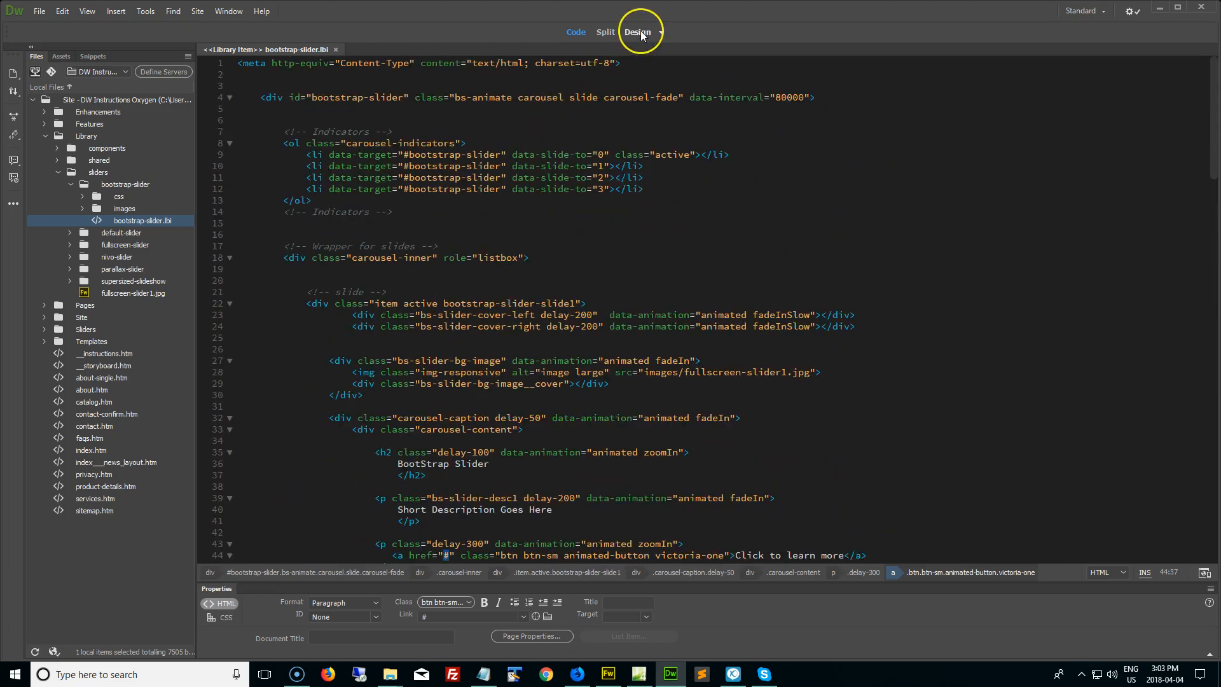
Step: Return to Design view and select the second slide's Click to learn more link
click(639, 32)
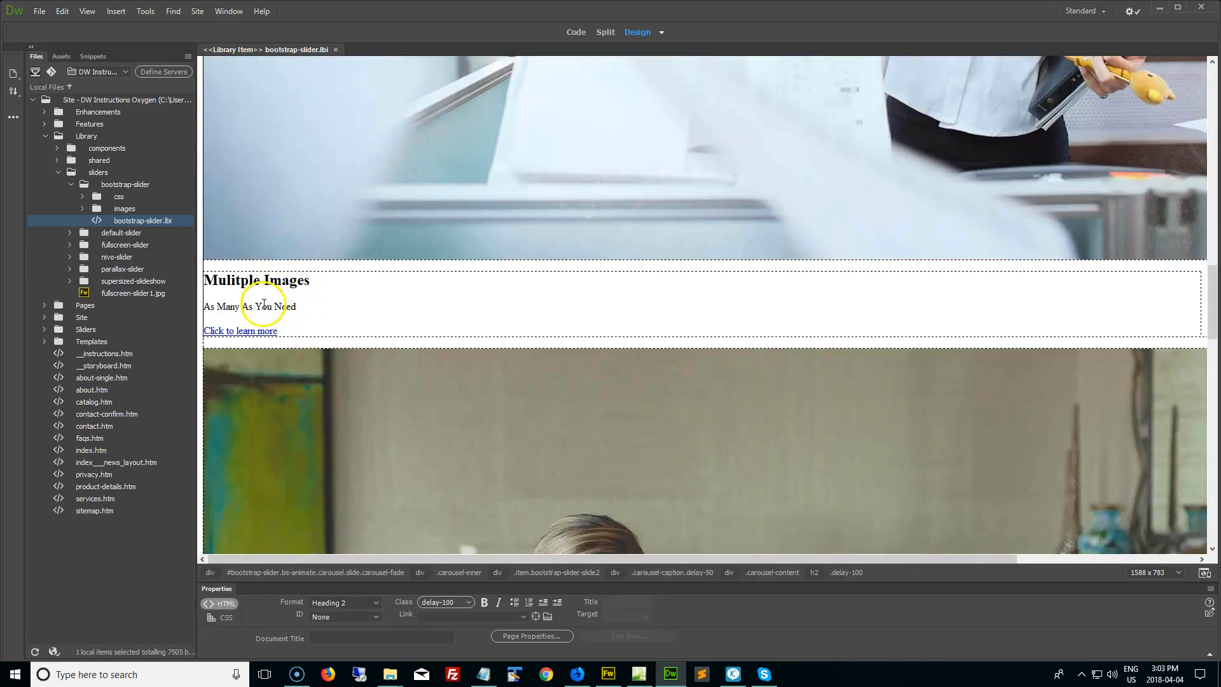
click(239, 330)
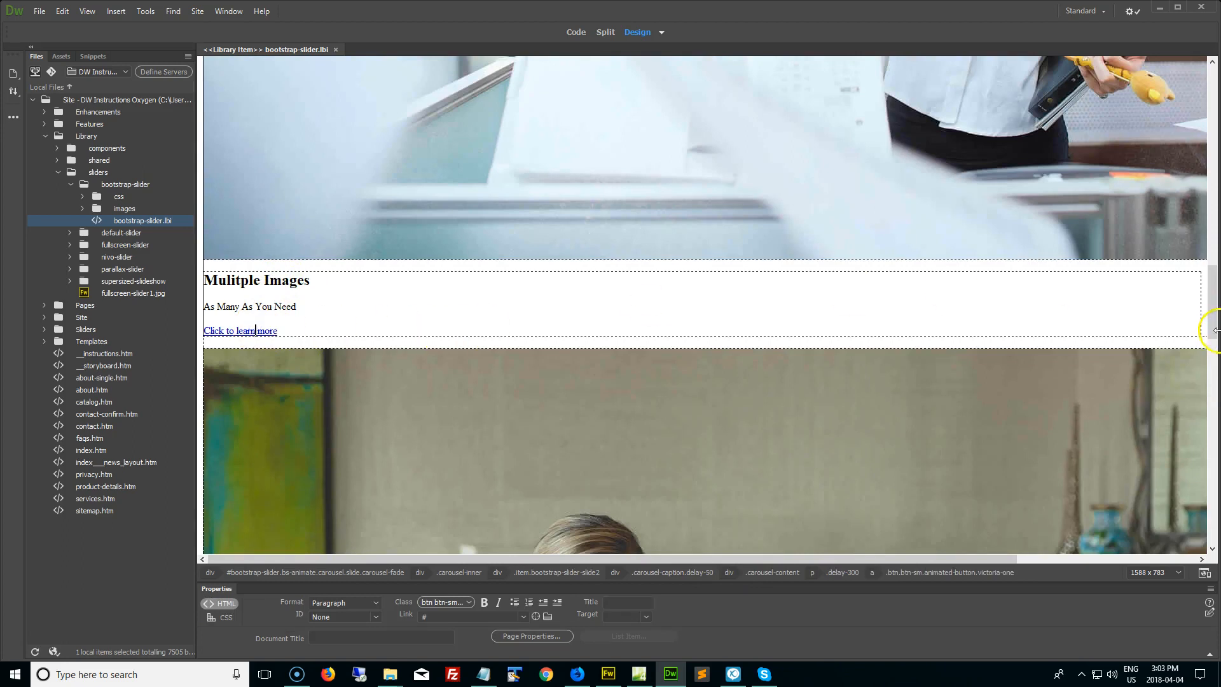
scroll(down, 3)
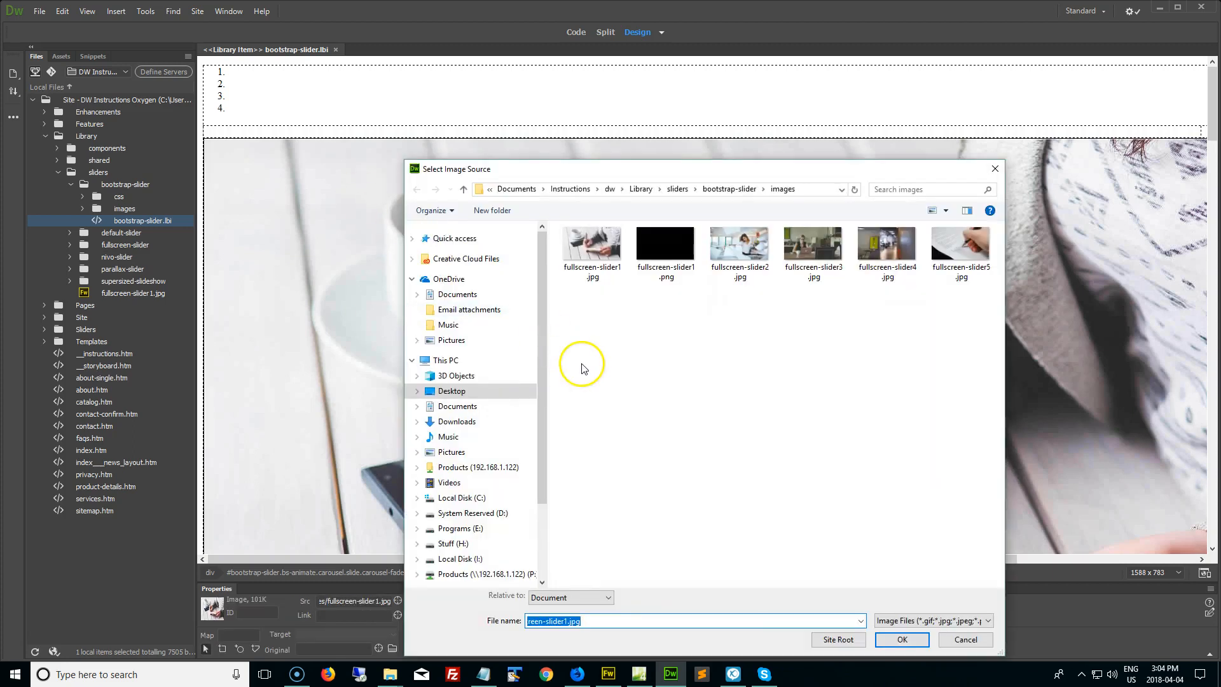
mouse_move(544, 355)
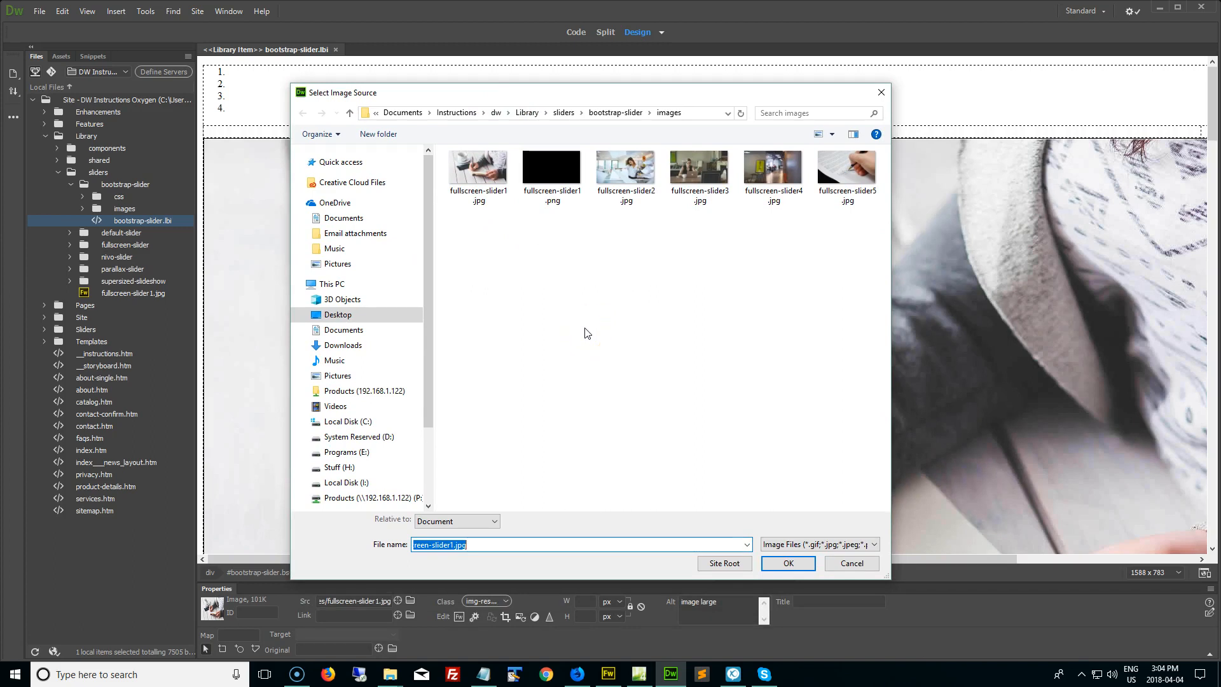
mouse_move(623, 305)
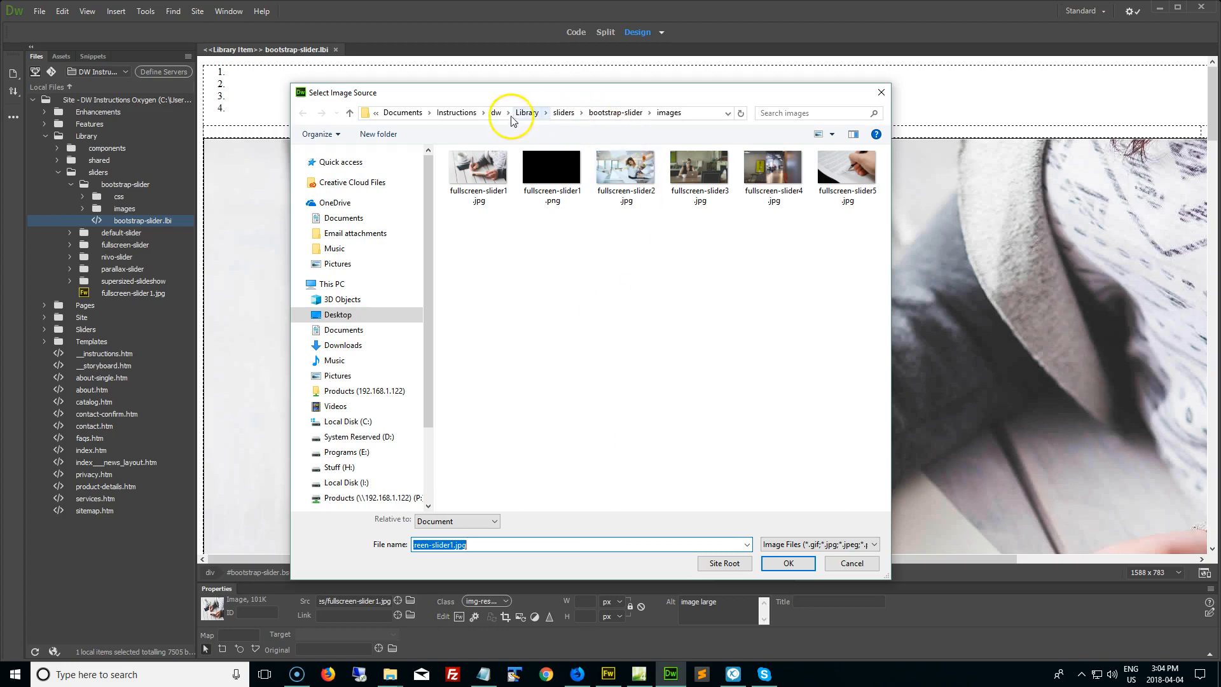
click(496, 112)
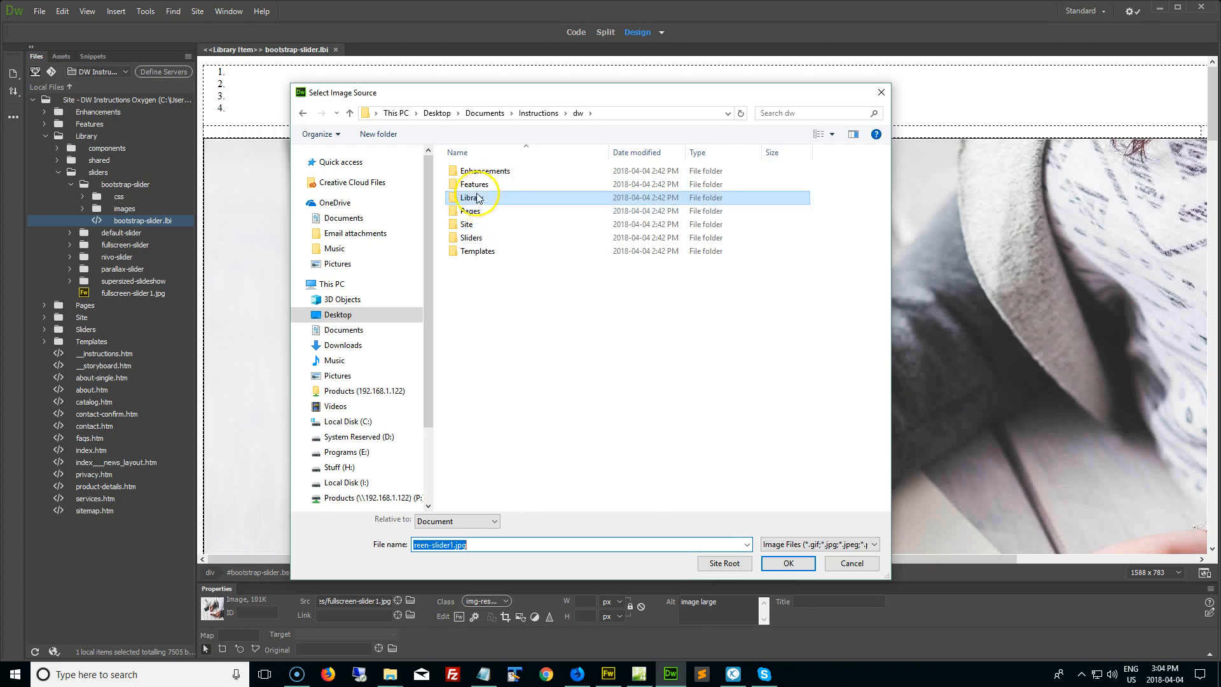
mouse_move(476, 201)
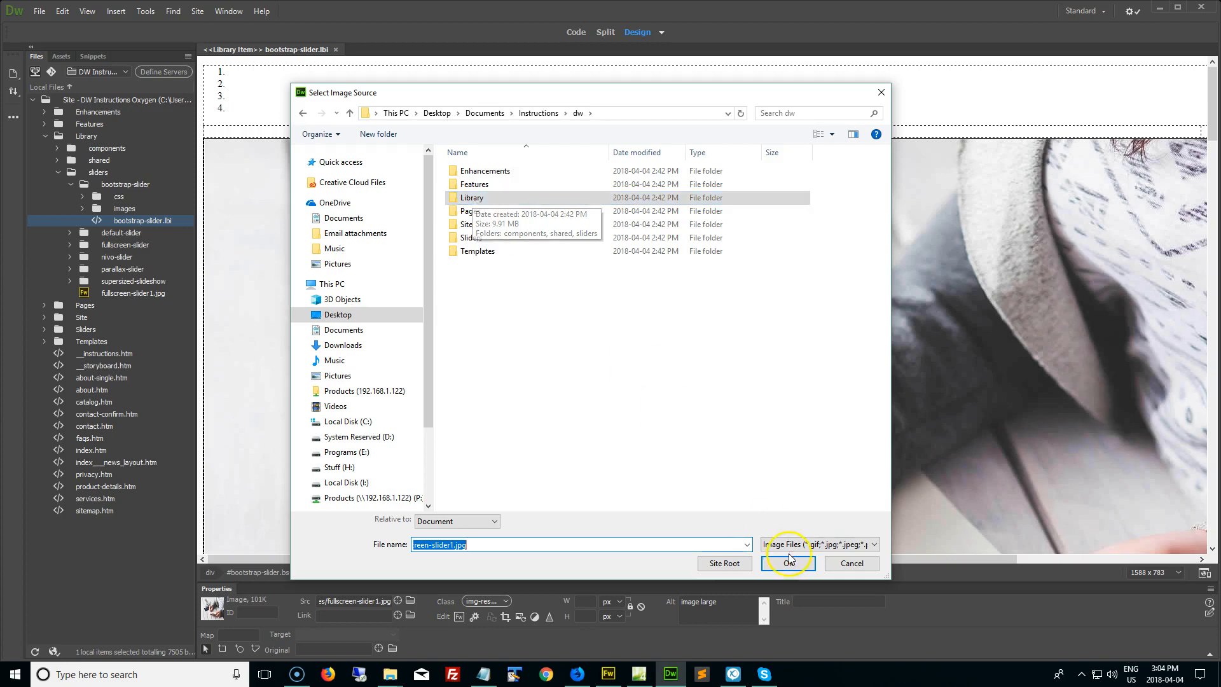
click(788, 562)
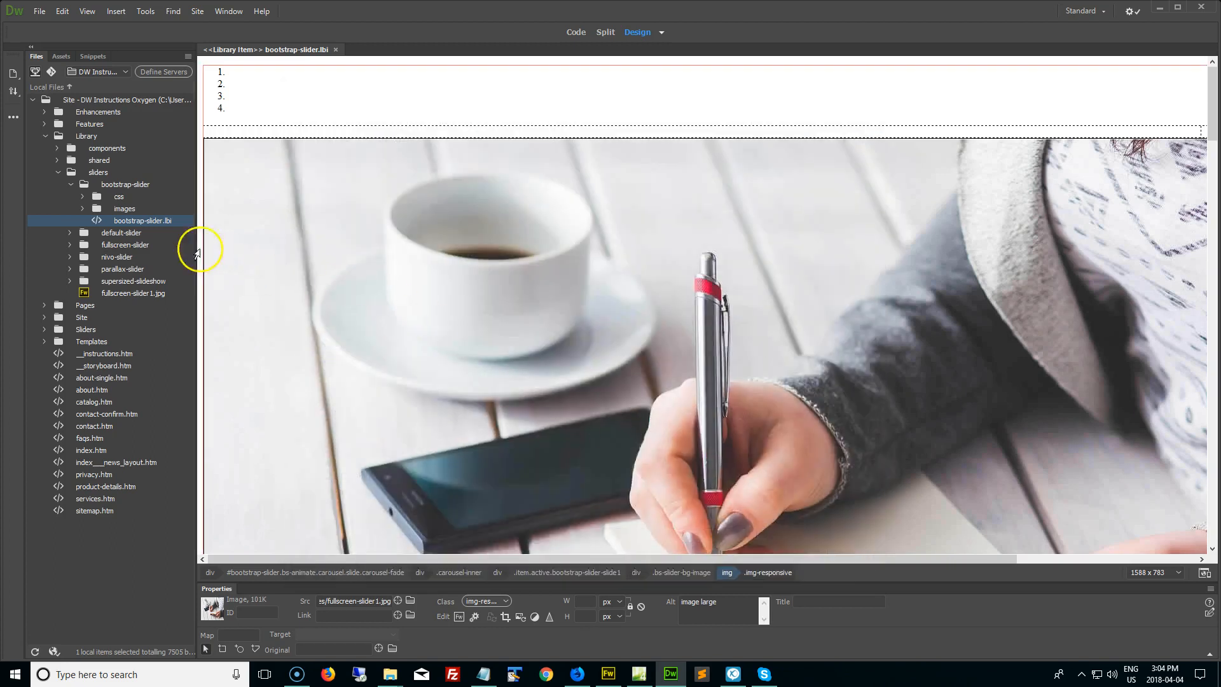
click(125, 209)
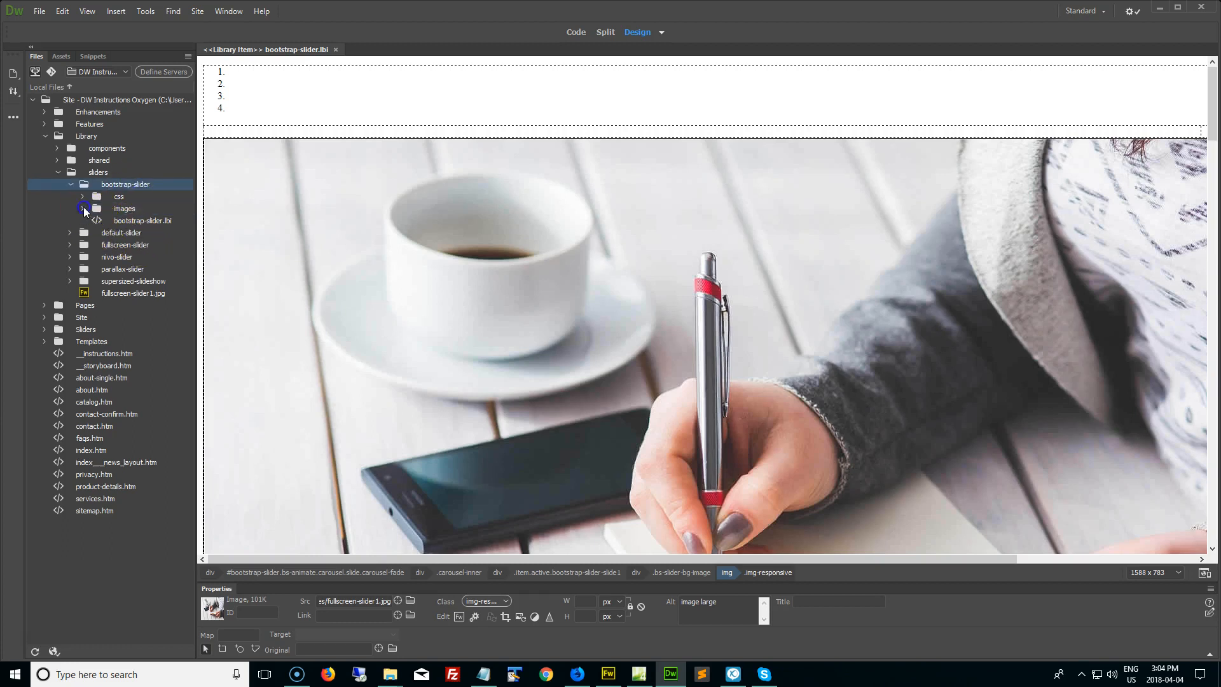
click(84, 209)
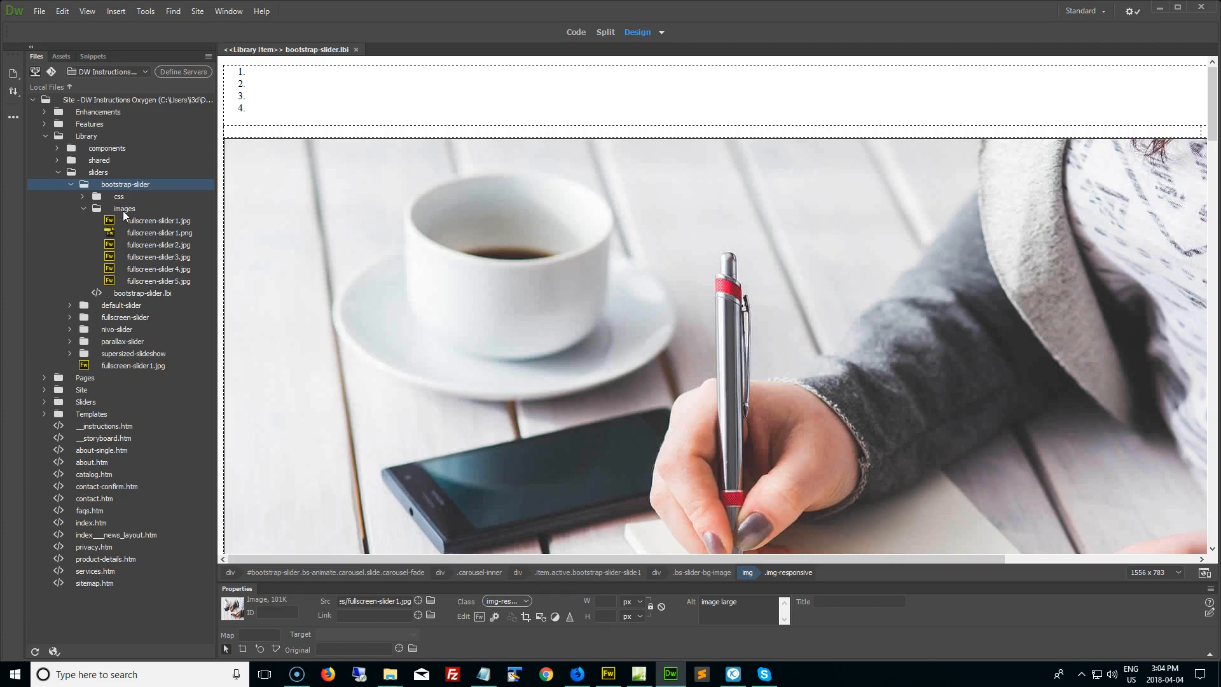
mouse_move(158, 265)
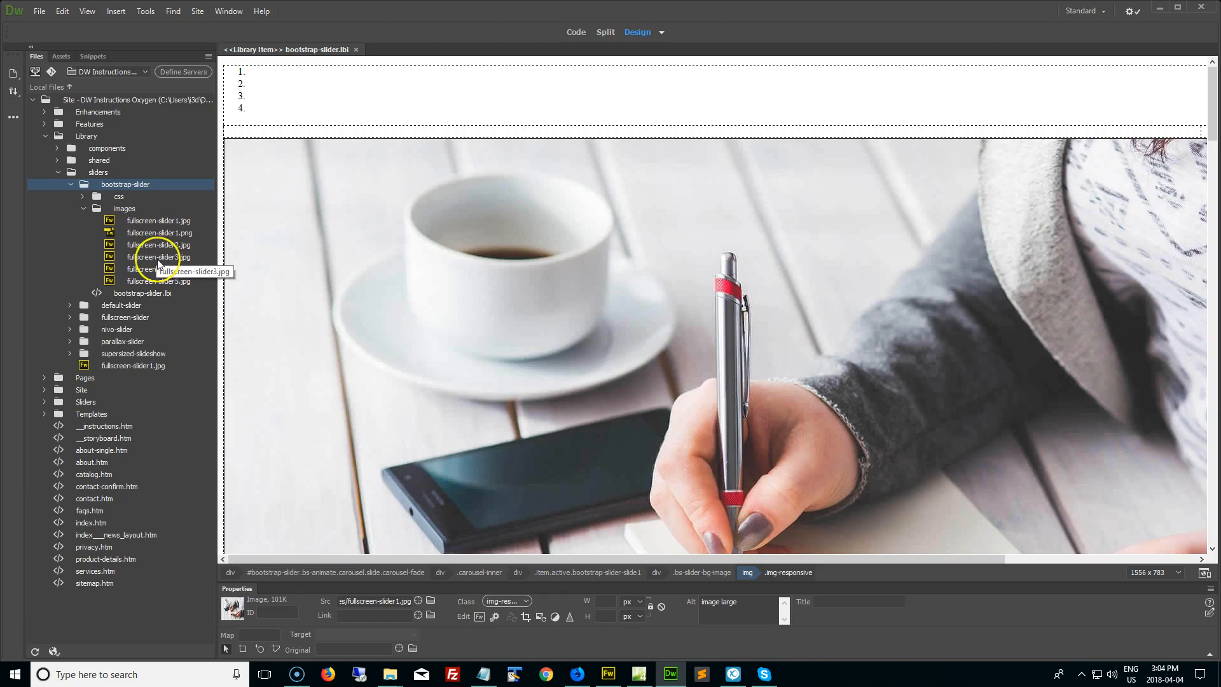
mouse_move(162, 281)
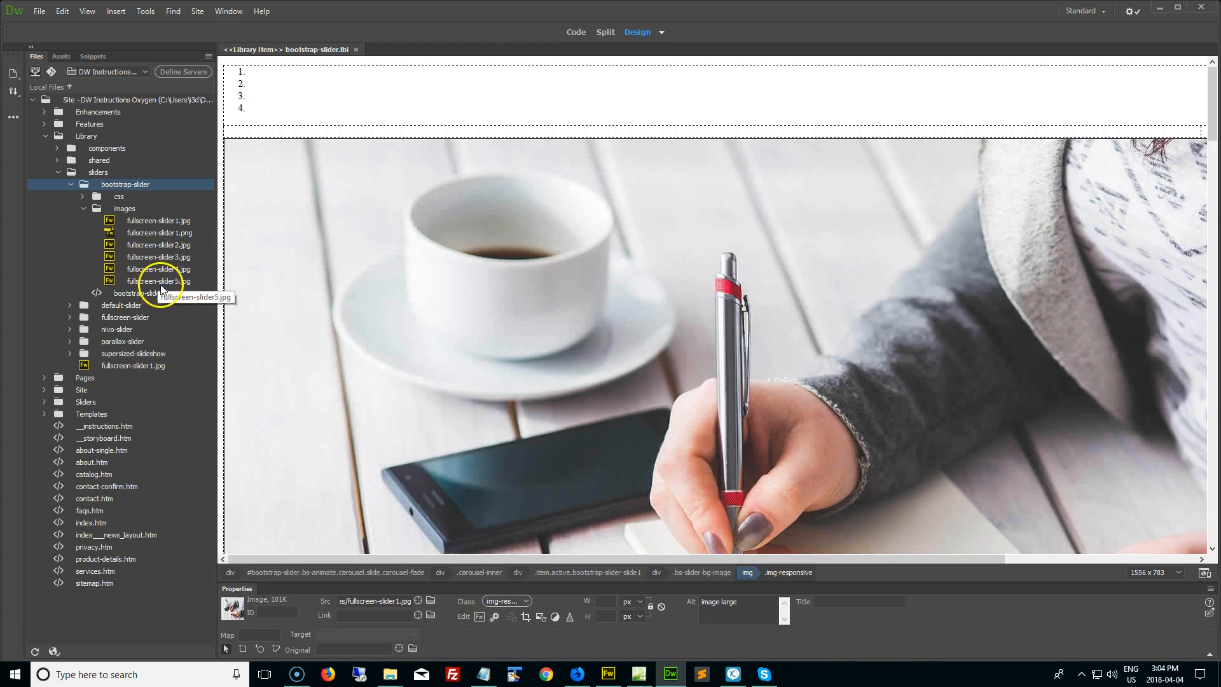
click(157, 281)
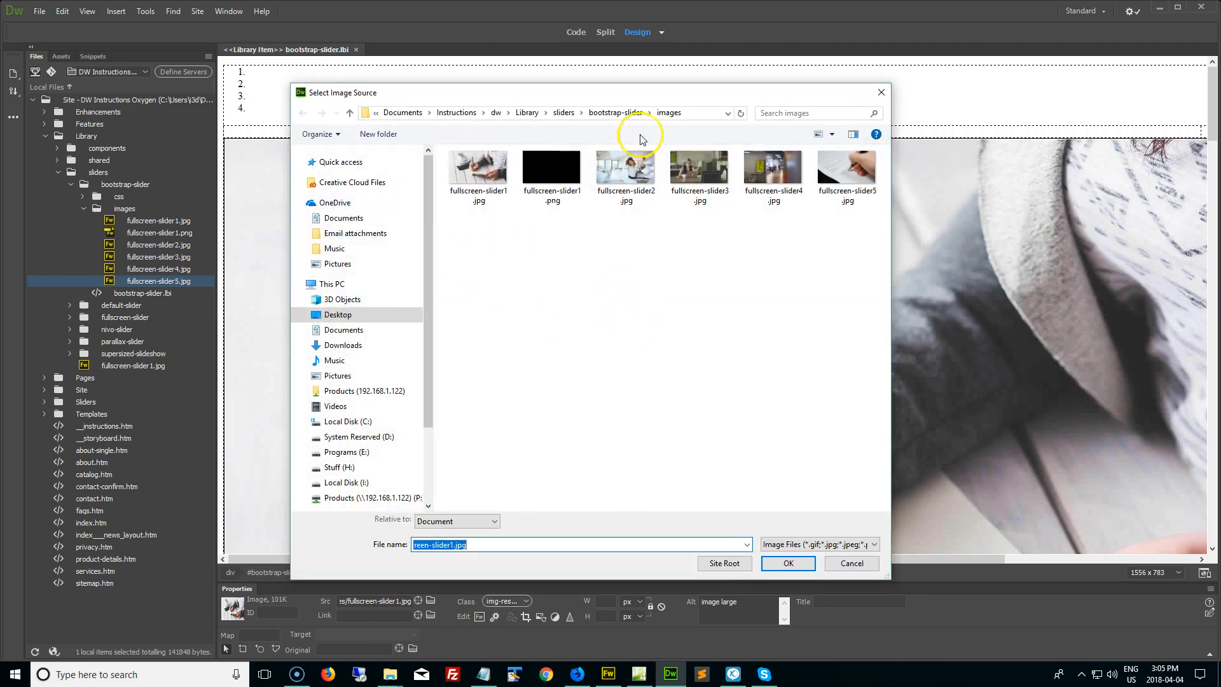
mouse_move(676, 129)
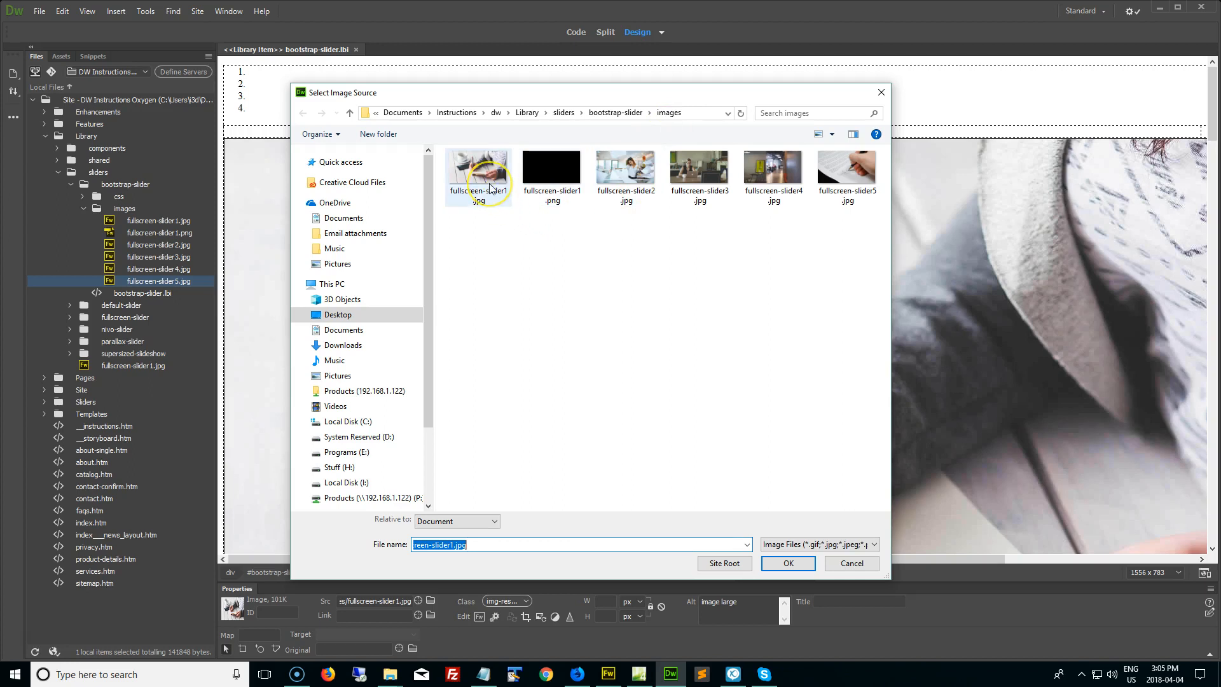
Step: Set the first slide's image to images/fullscreen-slider5.jpg and verify it in Code view
click(847, 168)
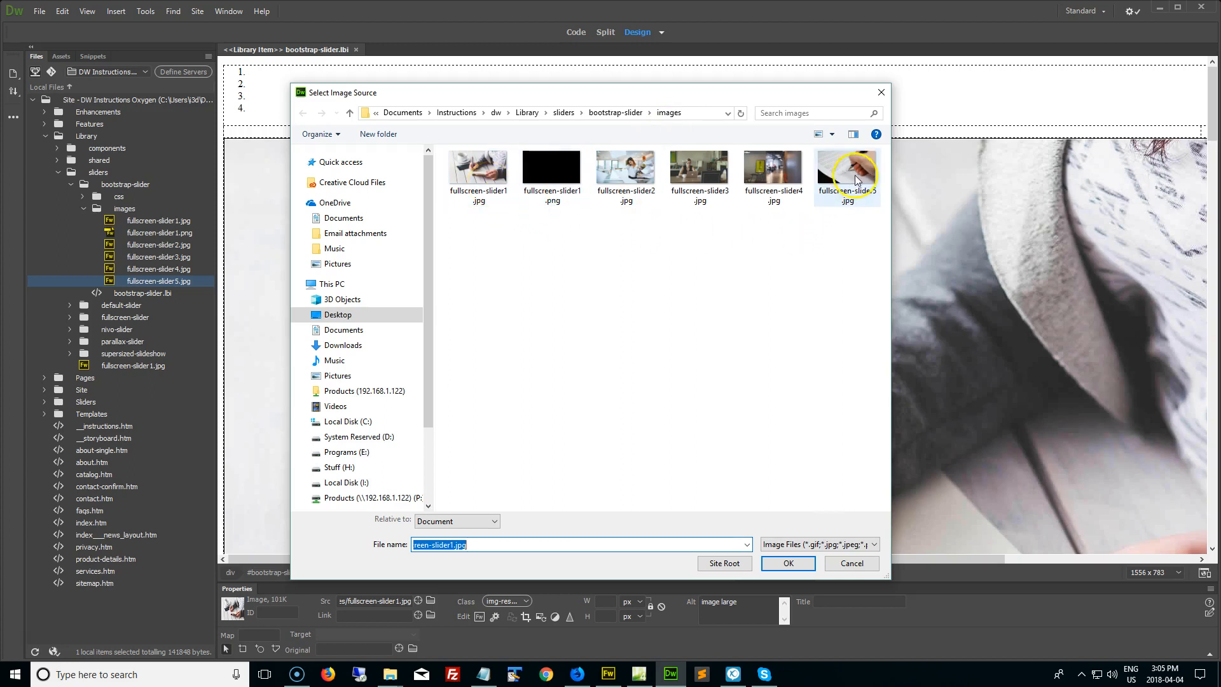
click(847, 172)
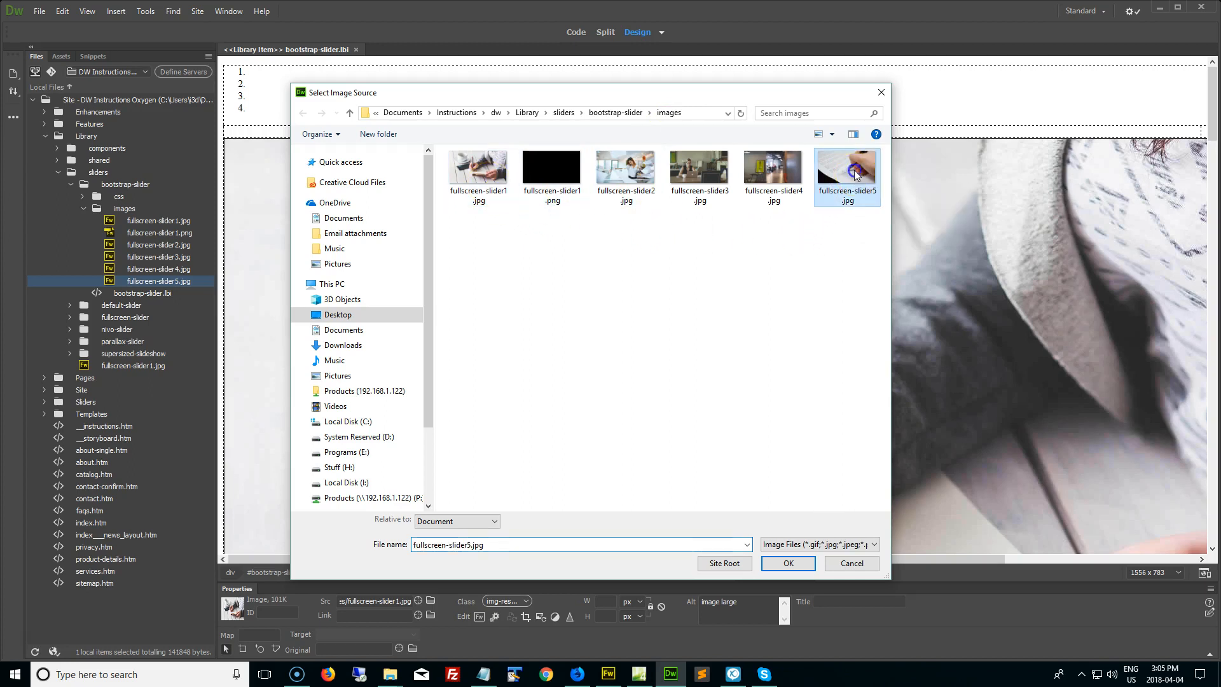
click(788, 564)
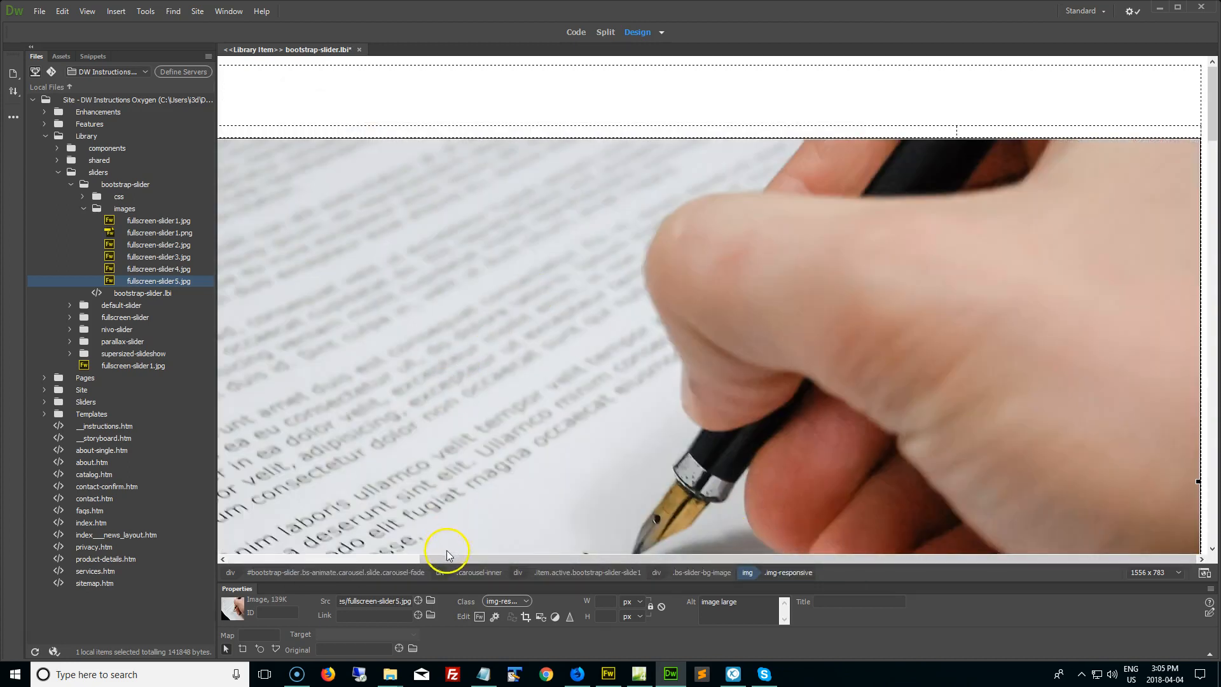
click(575, 32)
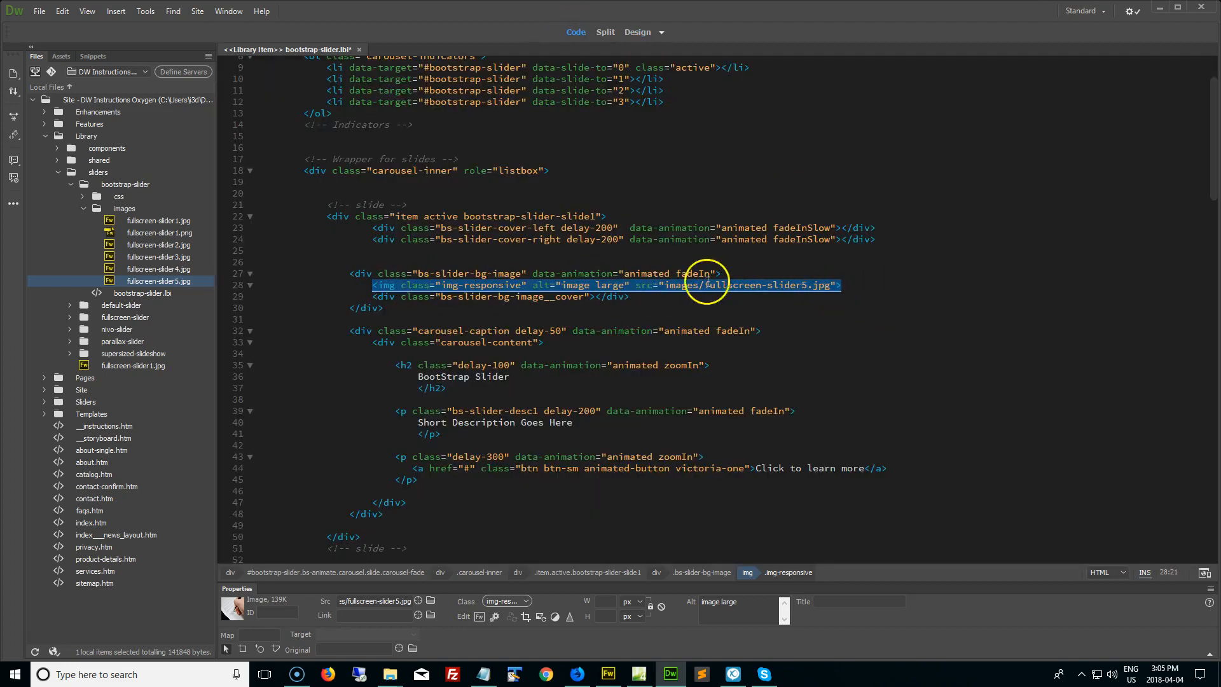
click(637, 31)
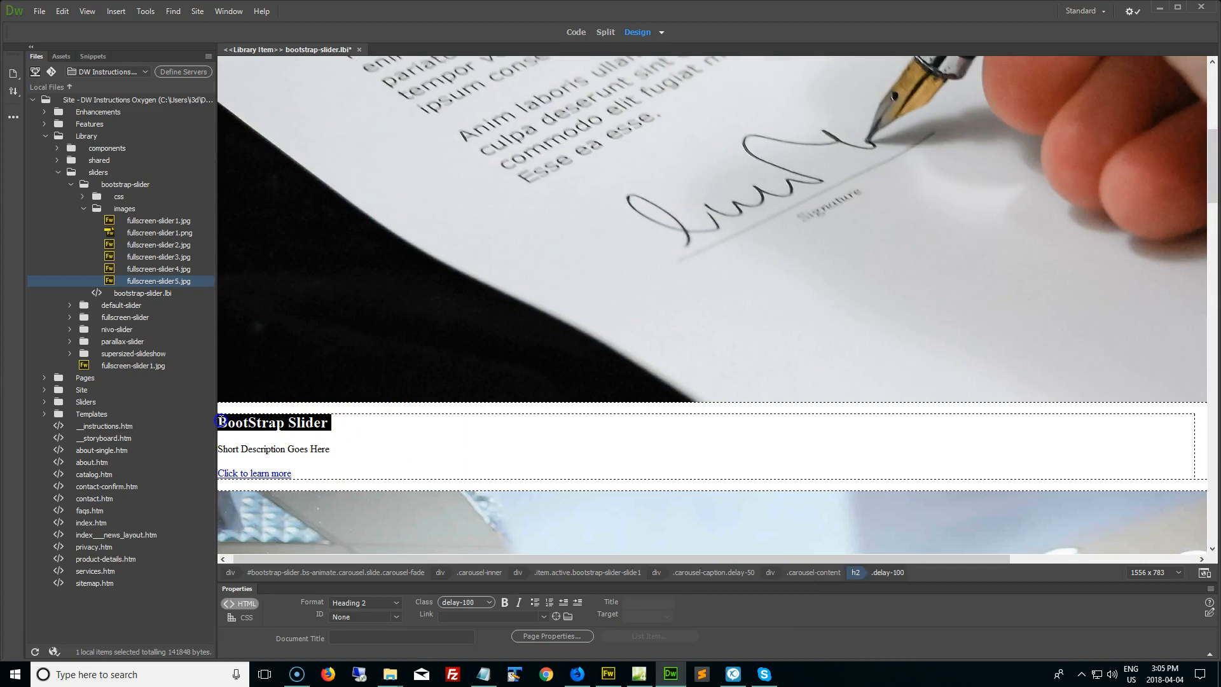
Step: Change the first slide's heading to 'New Title' and its link text to 'New Link Here'
text(New Tit)
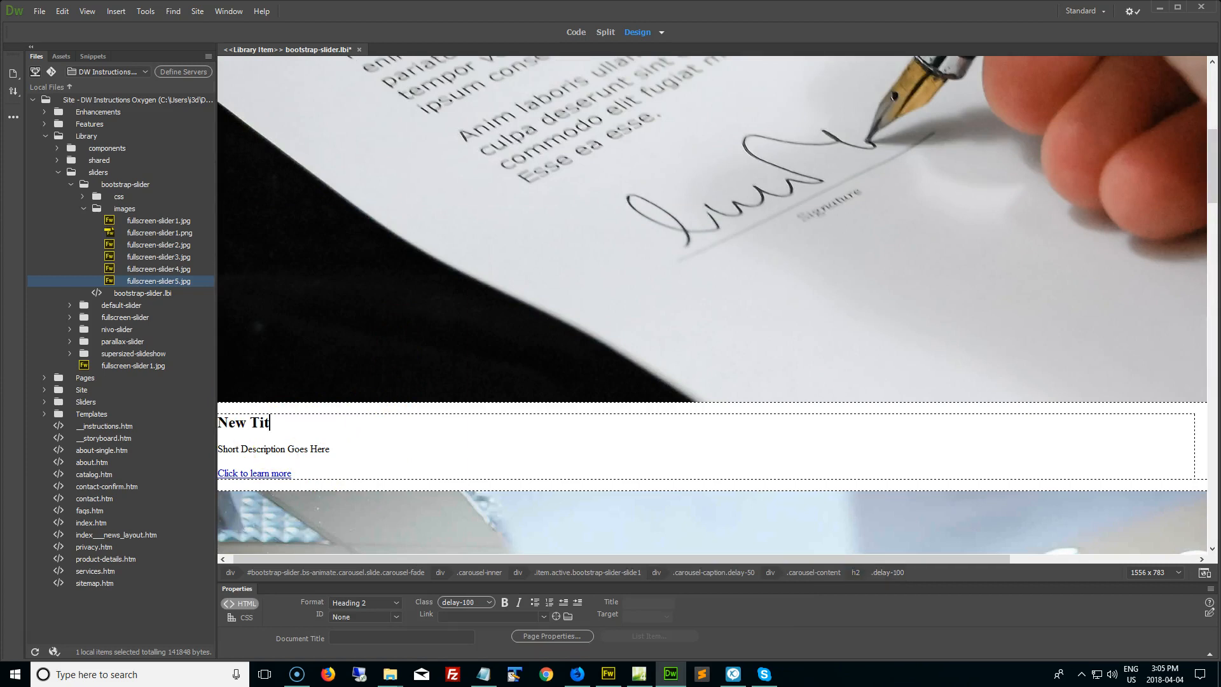
text(le)
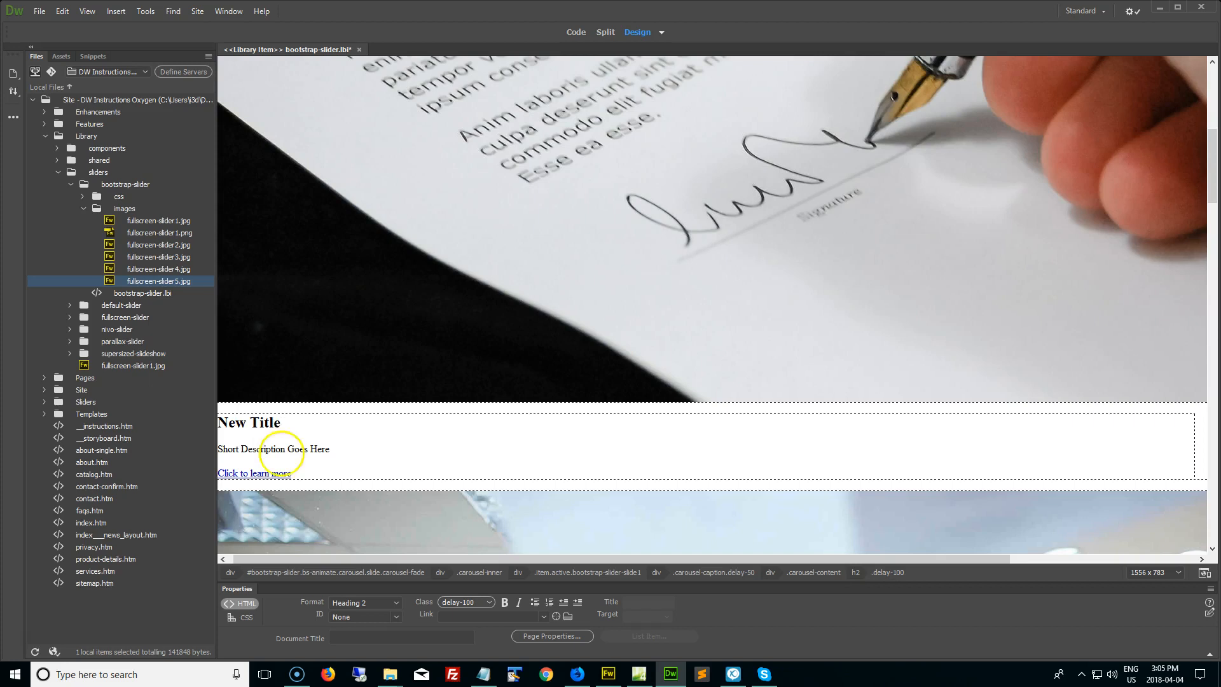
double_click(262, 449)
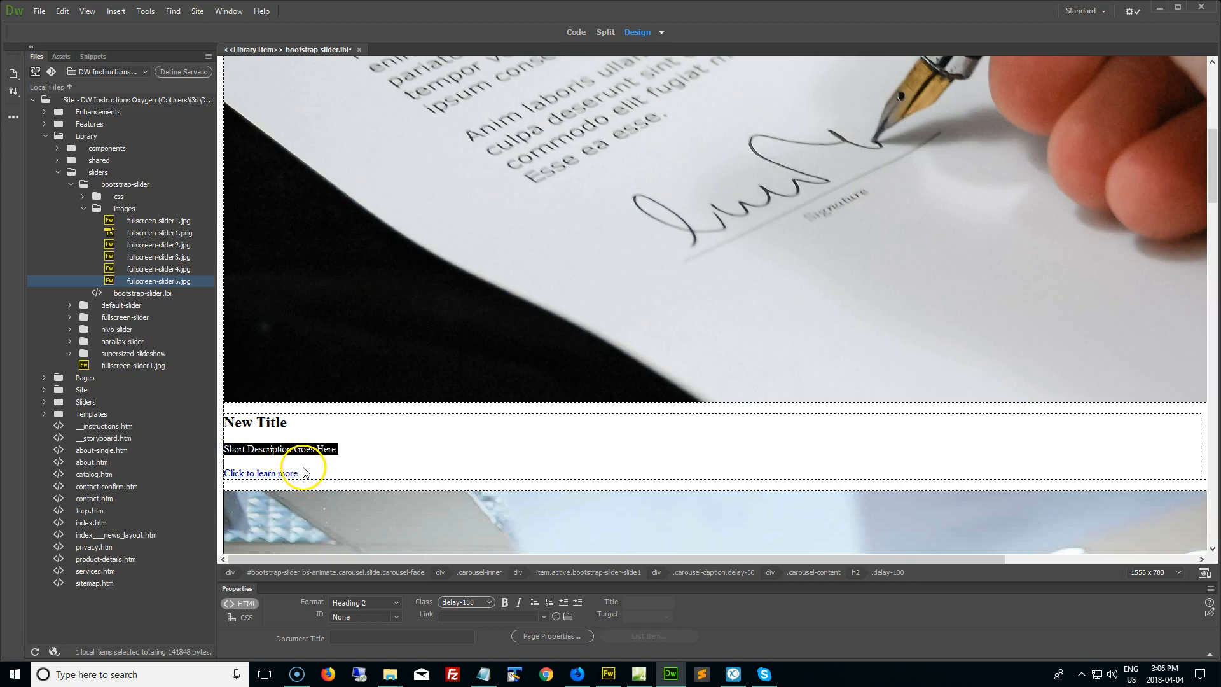
click(261, 473)
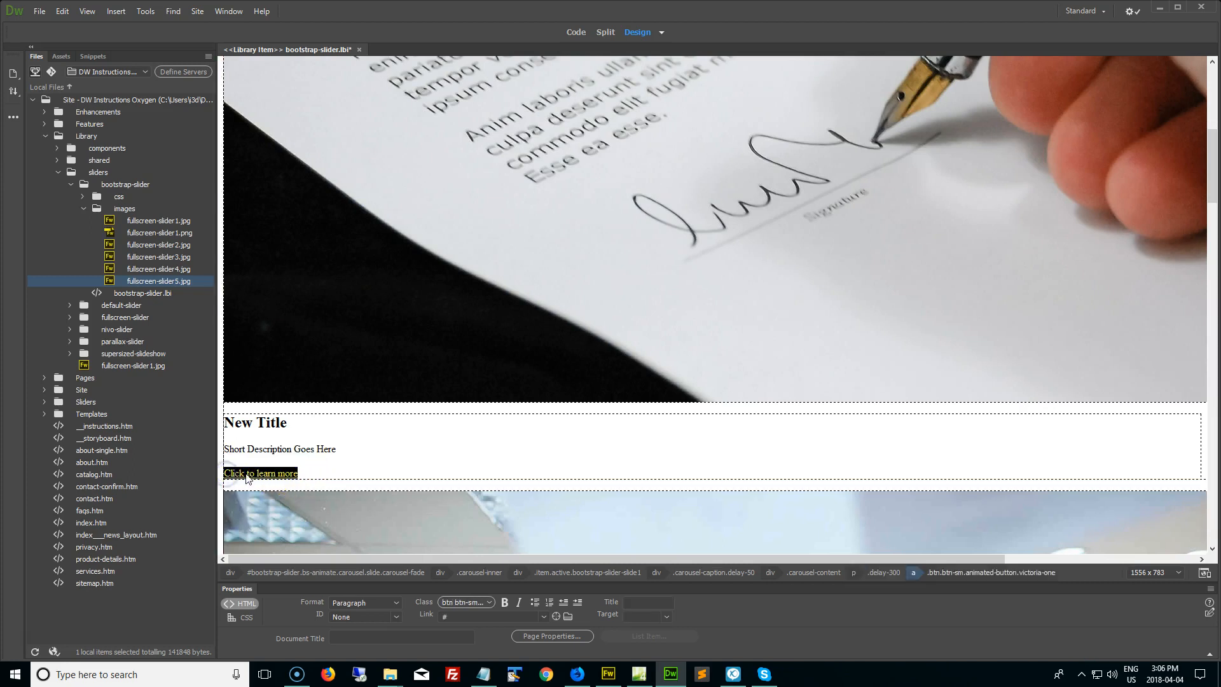
text(New Link Here)
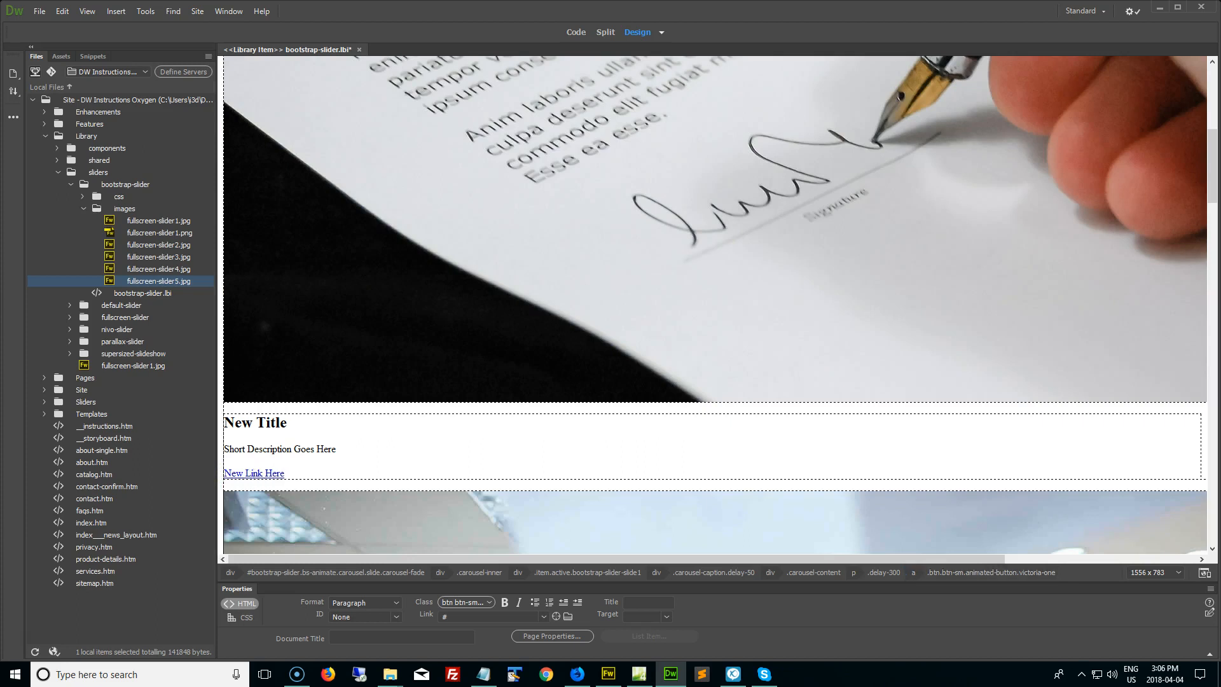
double_click(243, 473)
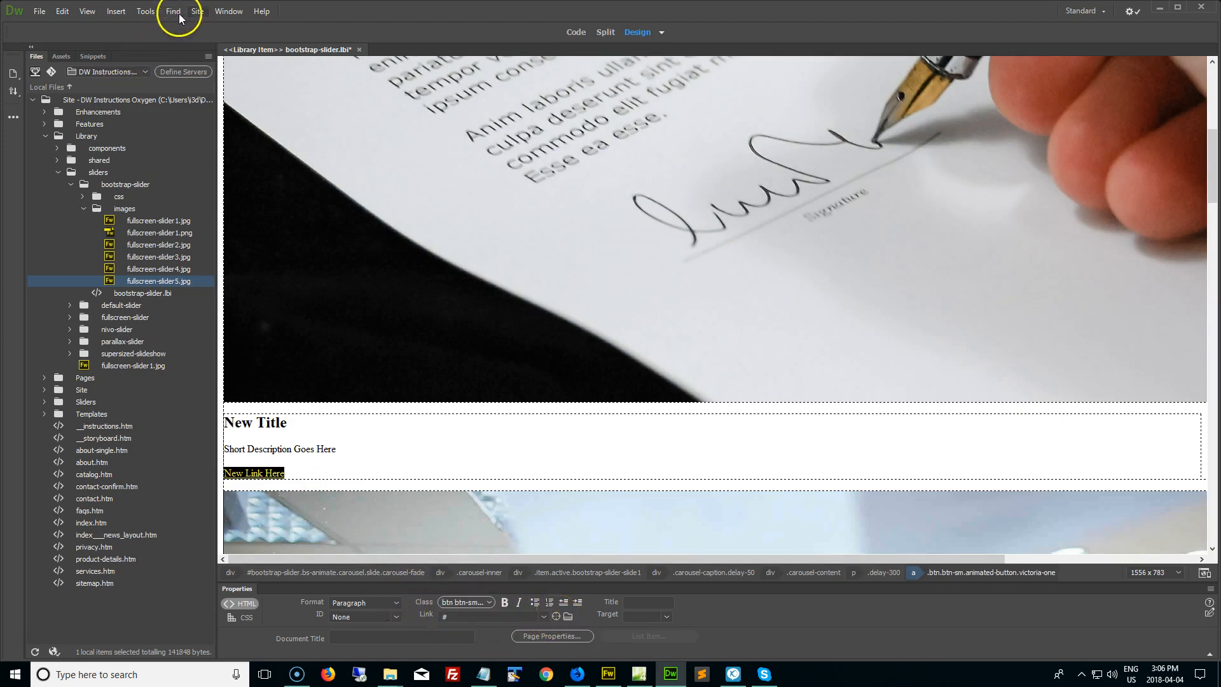
Step: Link the New Link Here button to ../../faqs.htm through the Properties Link field
click(229, 11)
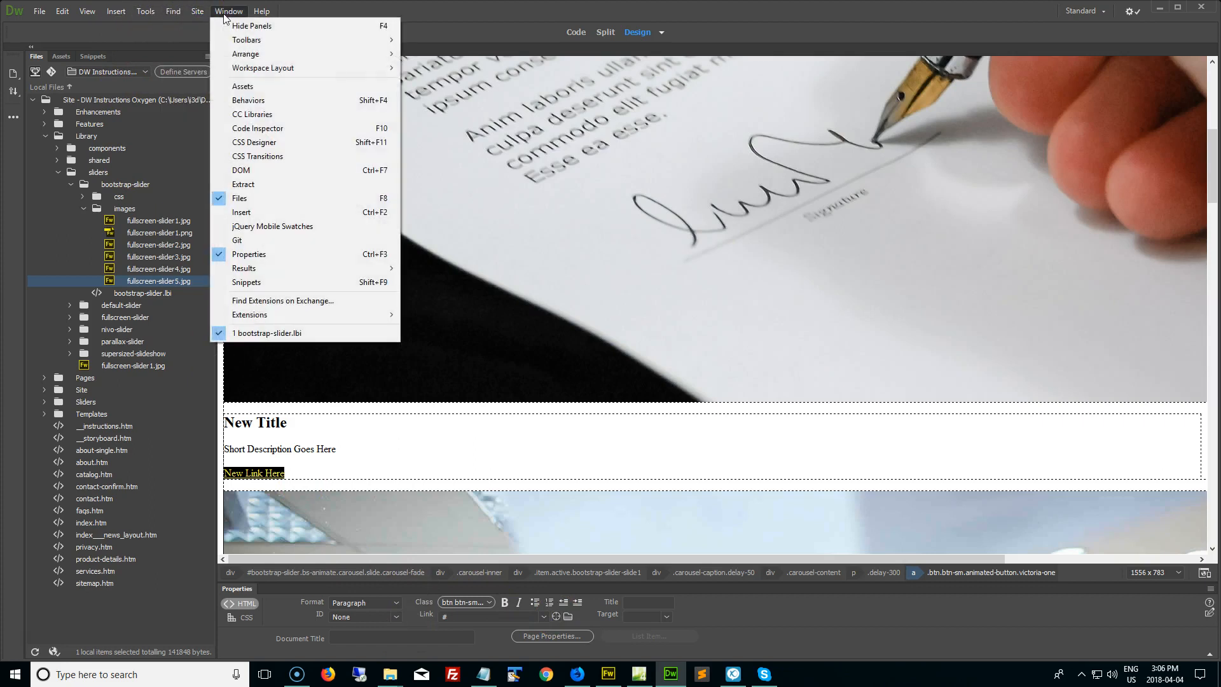
mouse_move(244, 45)
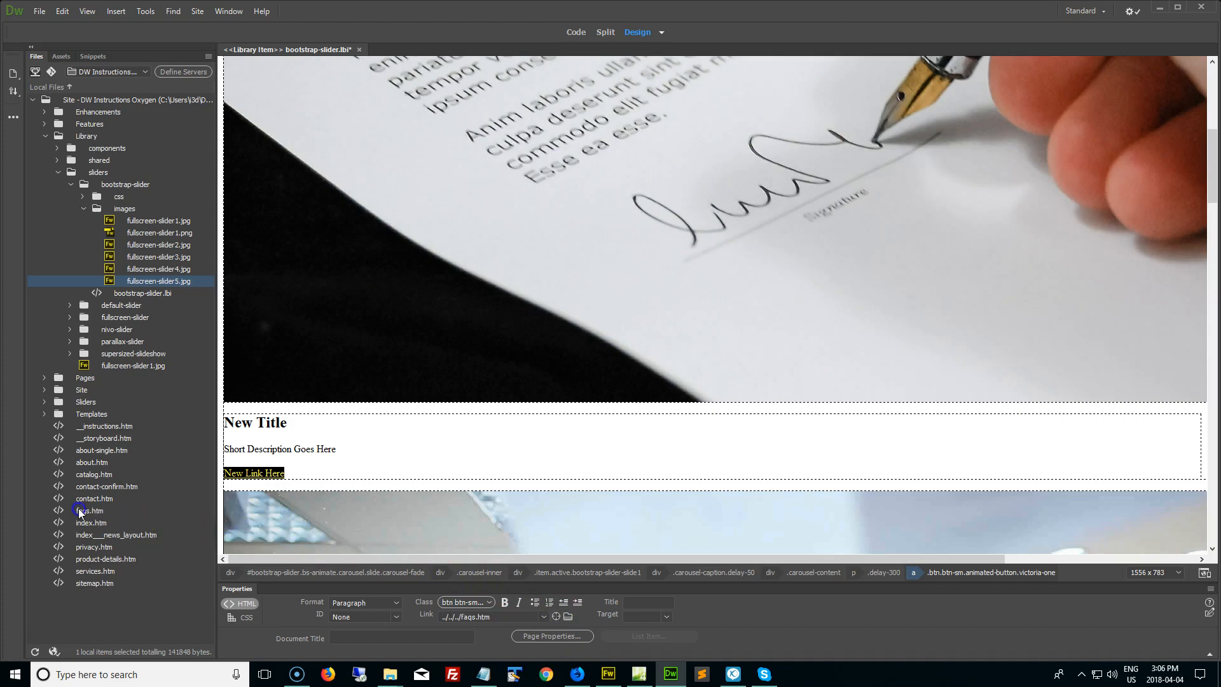
click(89, 510)
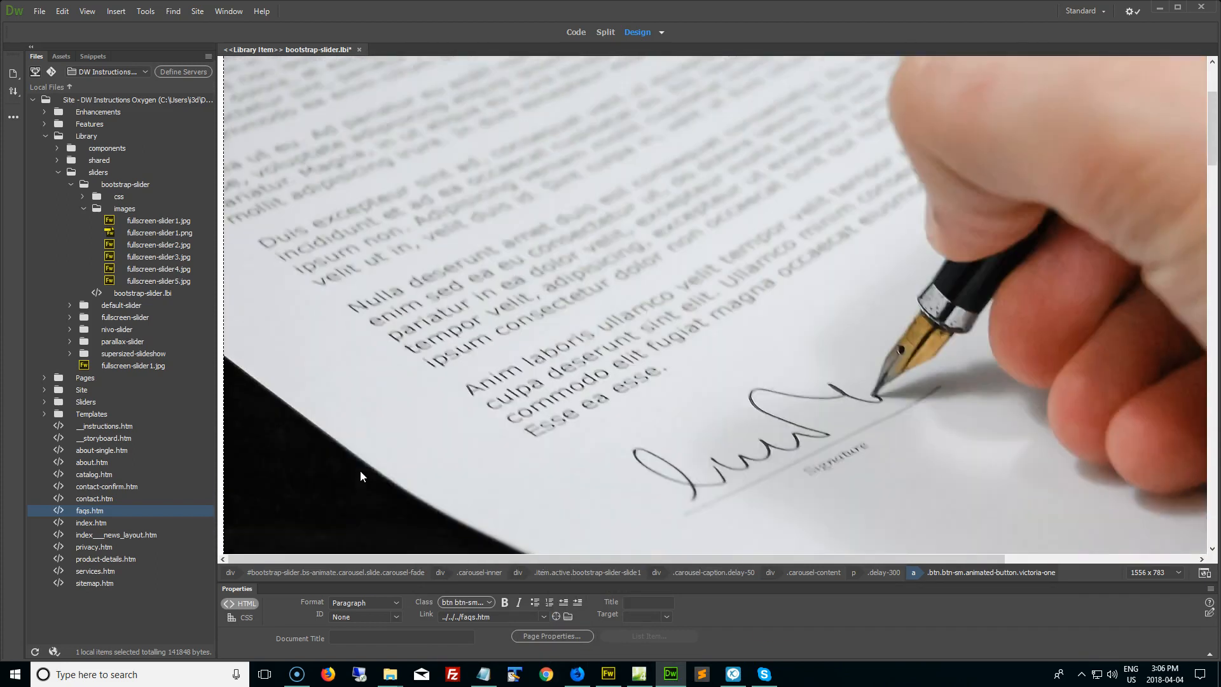
Step: Duplicate the slide4 code block below the original for a bootstrap-slider-slide5 slide
click(575, 31)
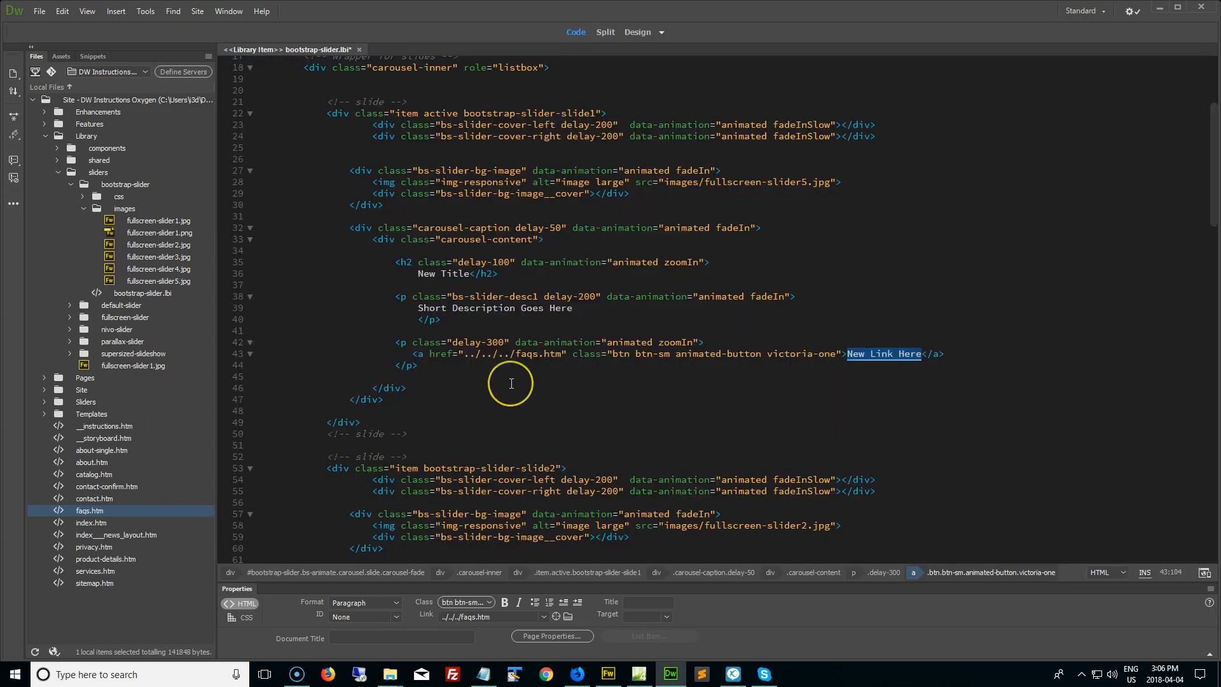
mouse_move(511, 401)
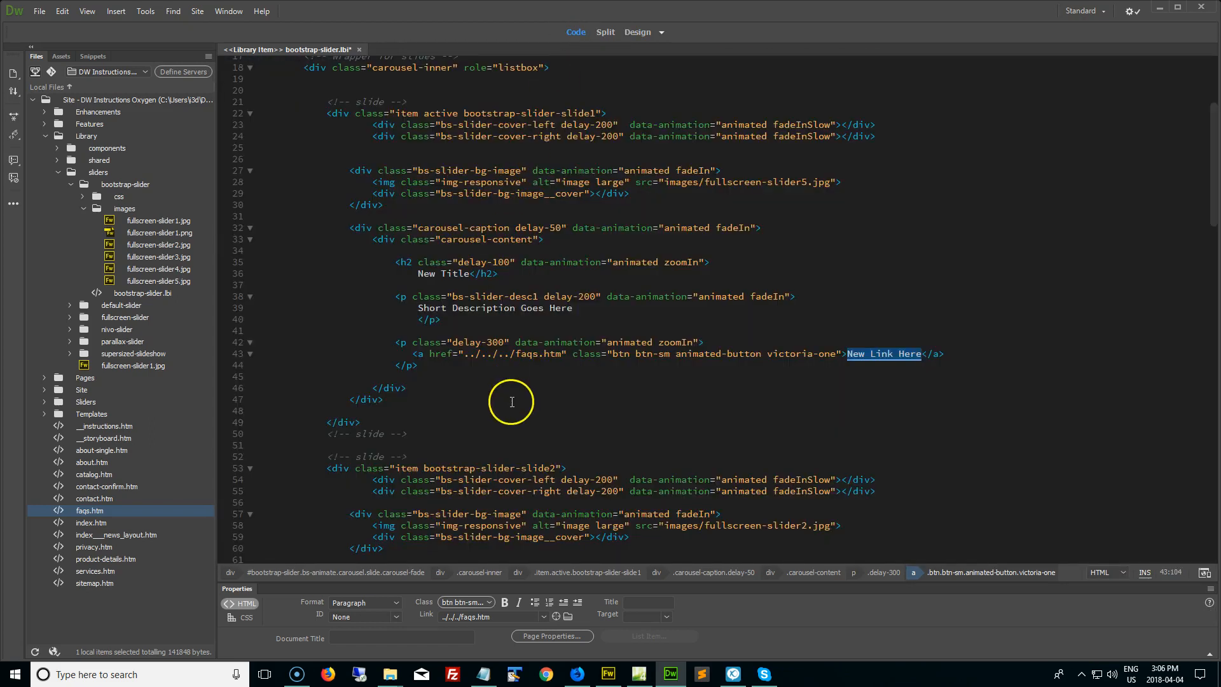
scroll(down, 3)
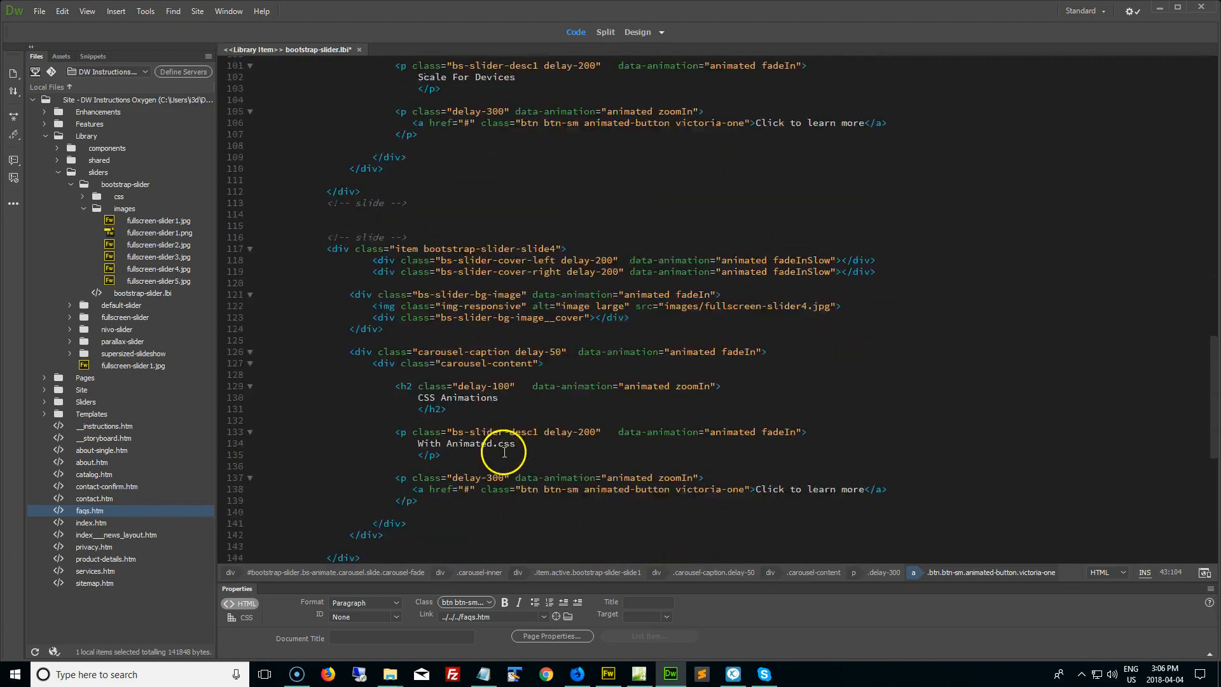
scroll(down, 3)
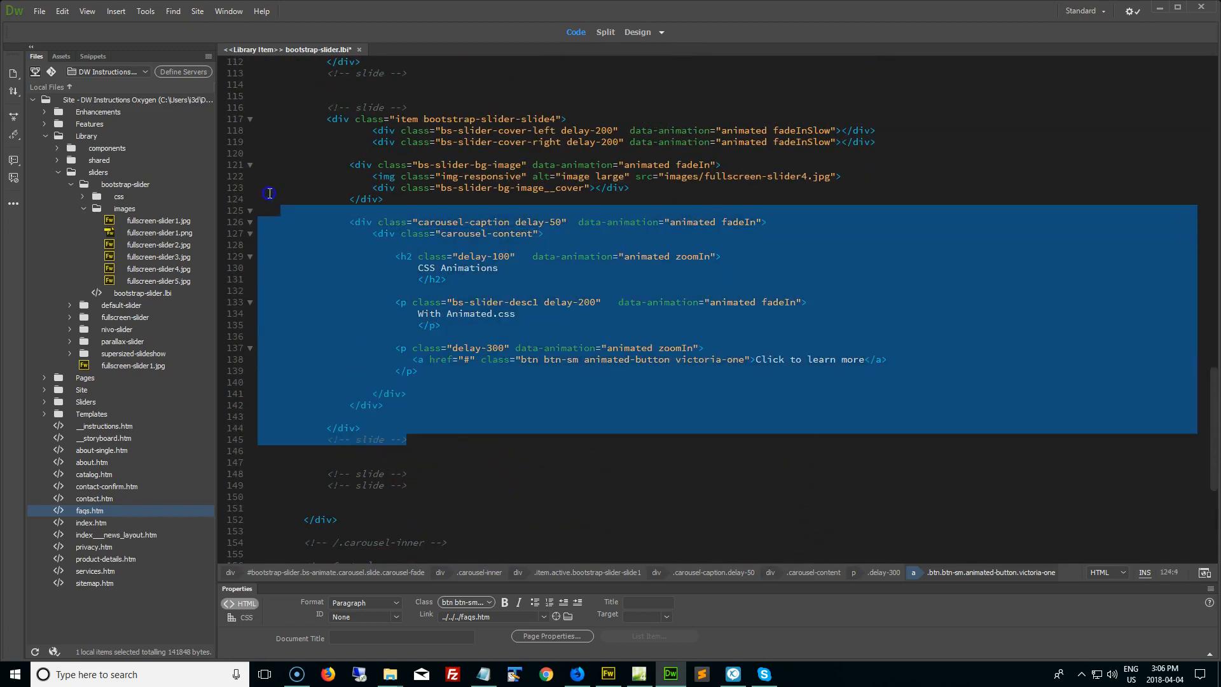
right_click(491, 343)
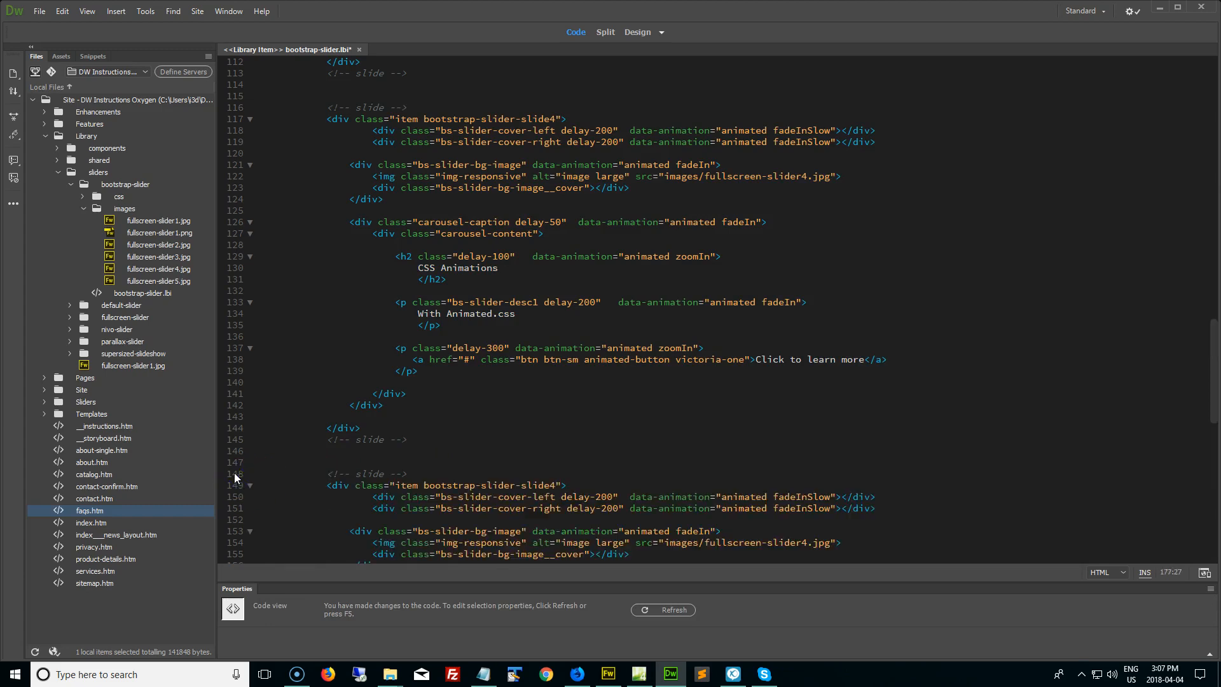
scroll(down, 3)
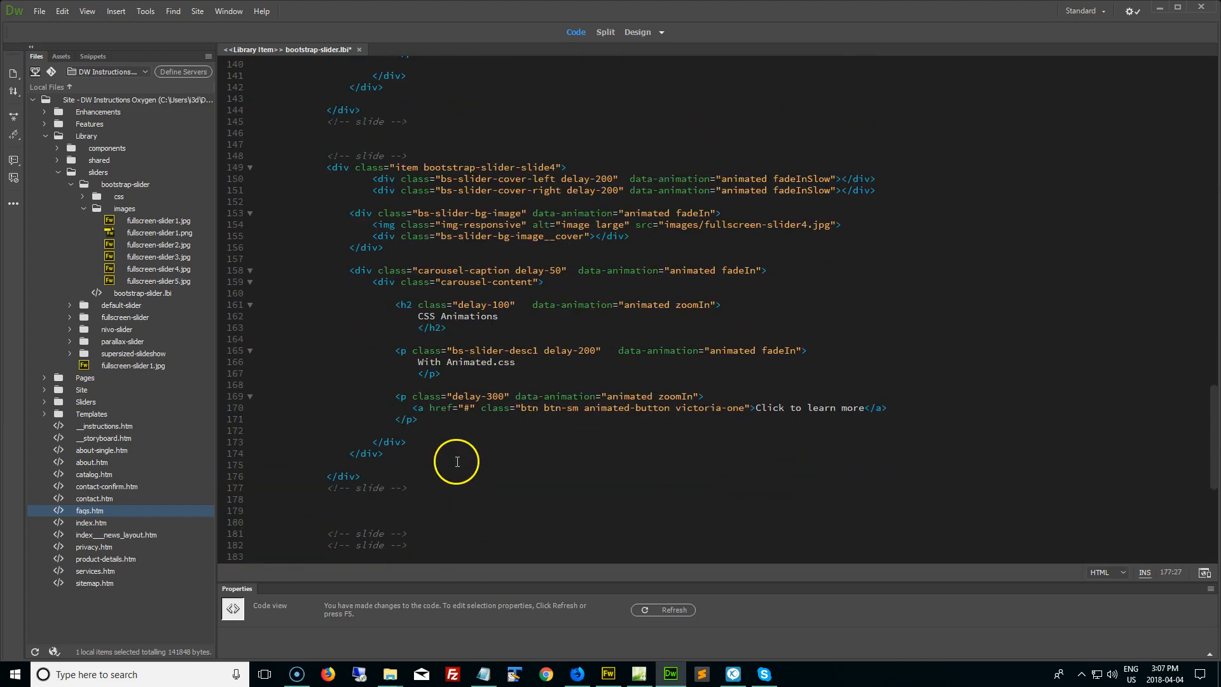
scroll(down, 3)
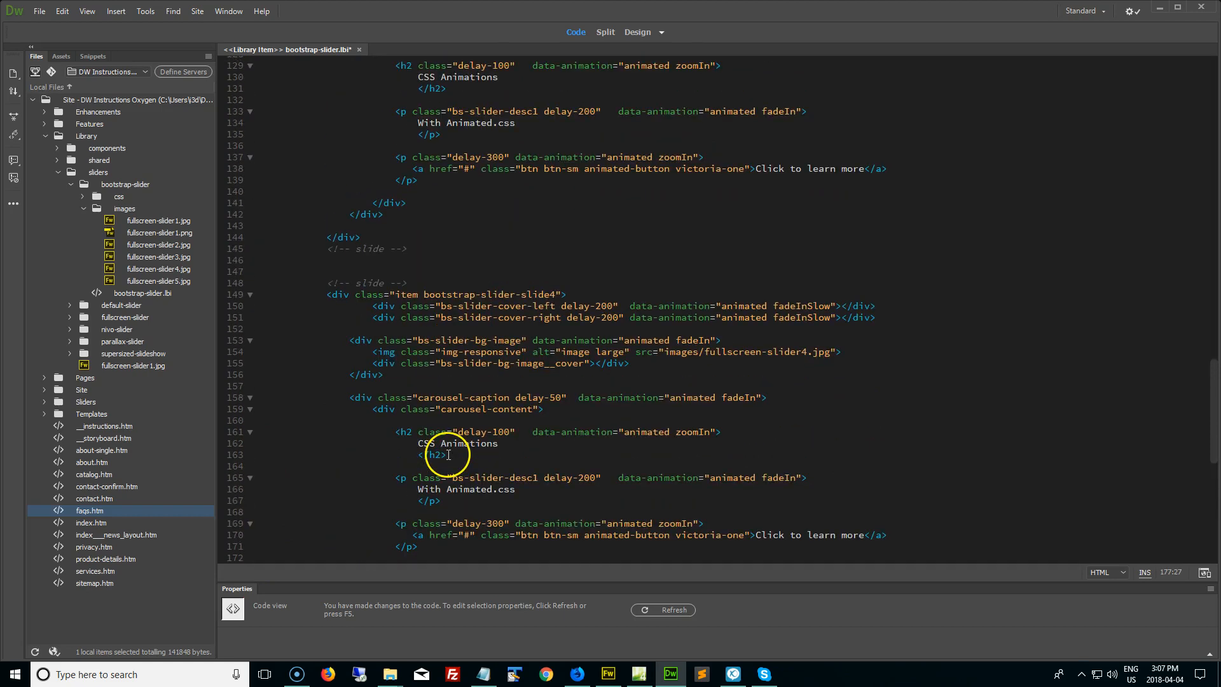
mouse_move(552, 318)
text(5)
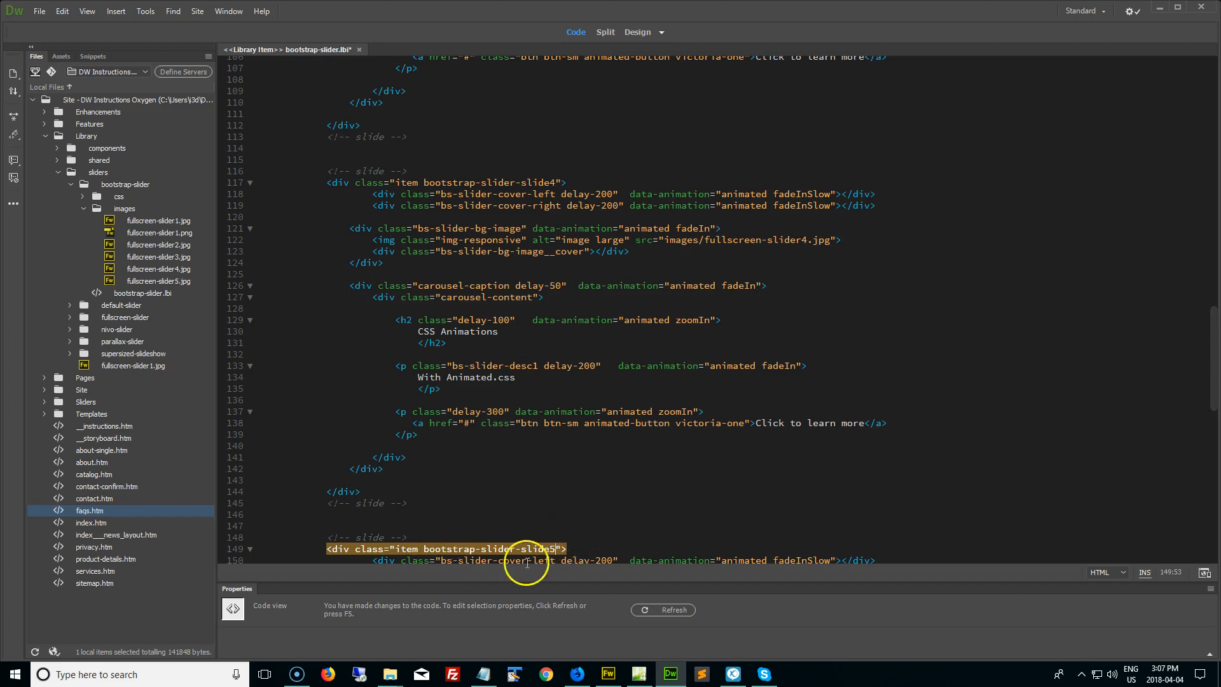
Step: Show bootstrap-slider.lbi in Design view with its four indicator items
scroll(down, 3)
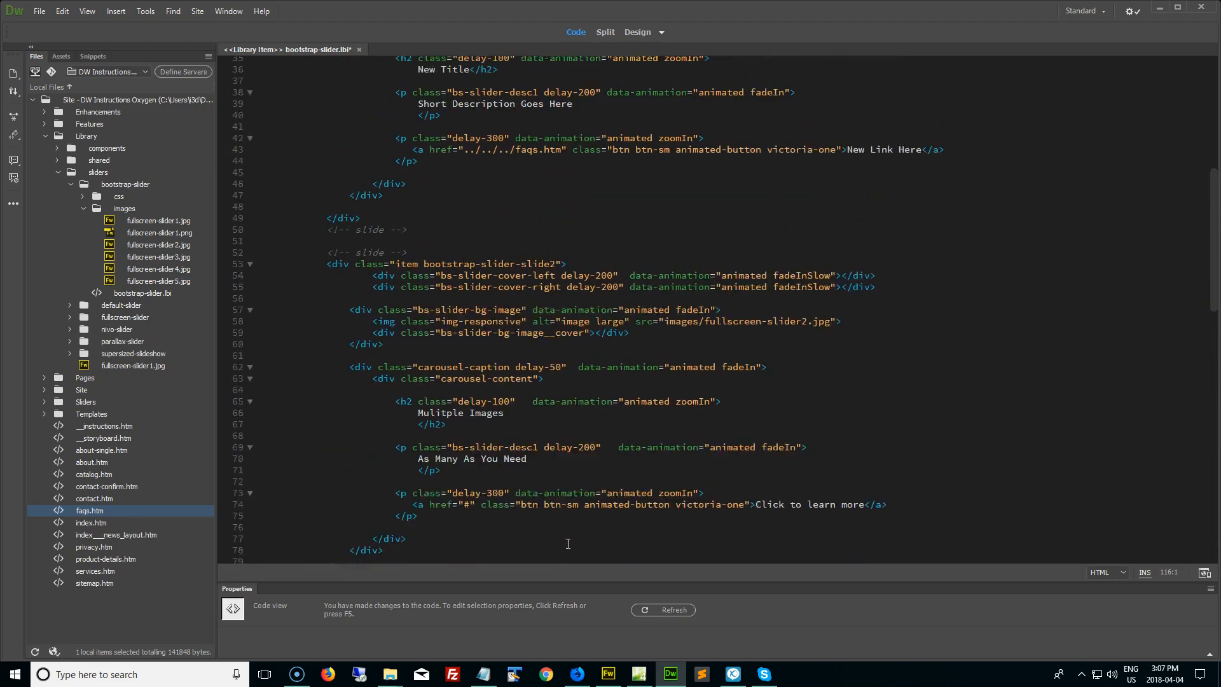
click(638, 32)
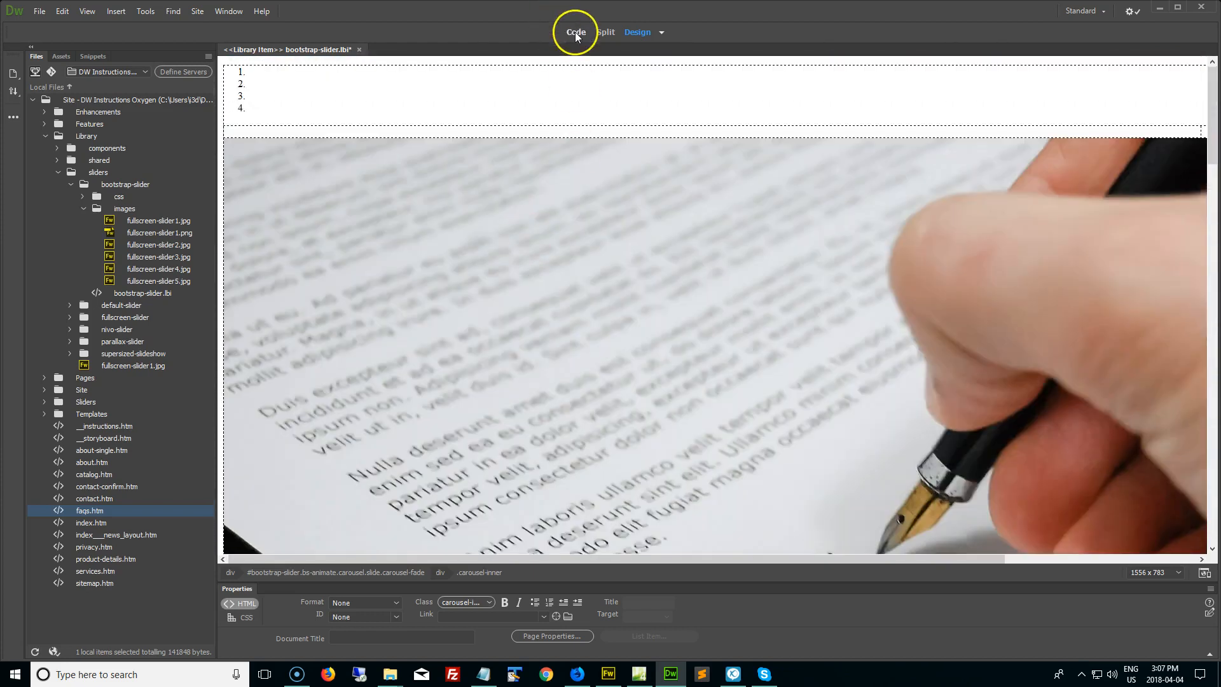
click(575, 33)
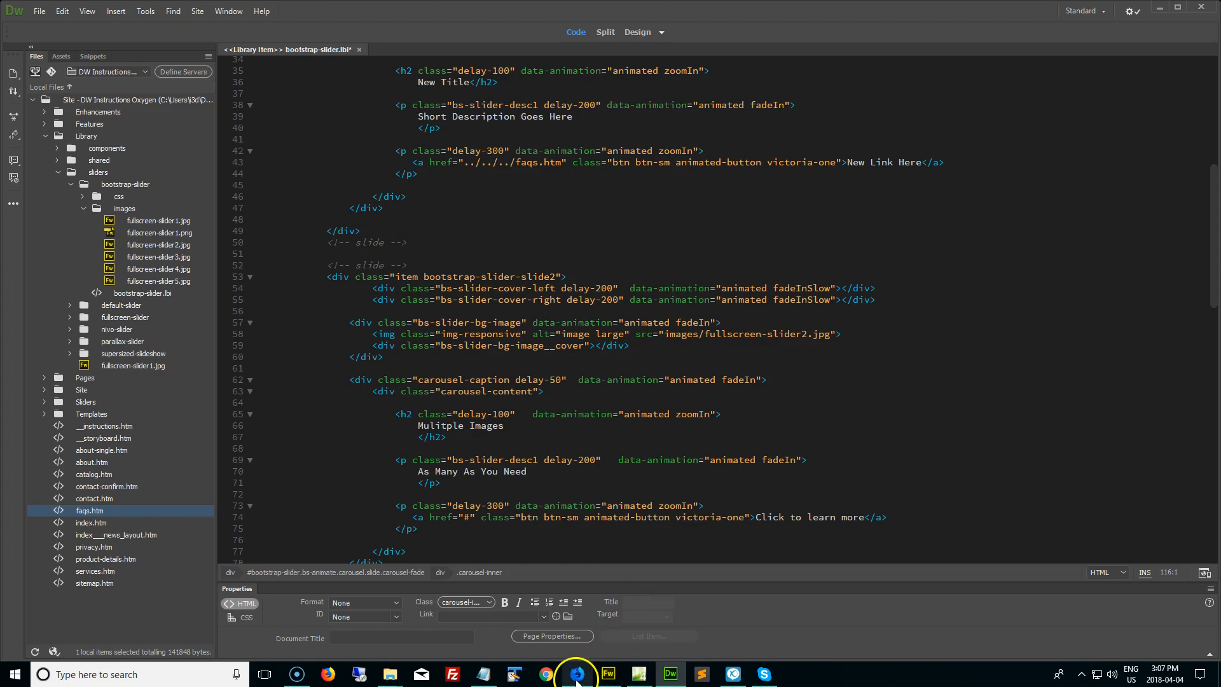
click(577, 674)
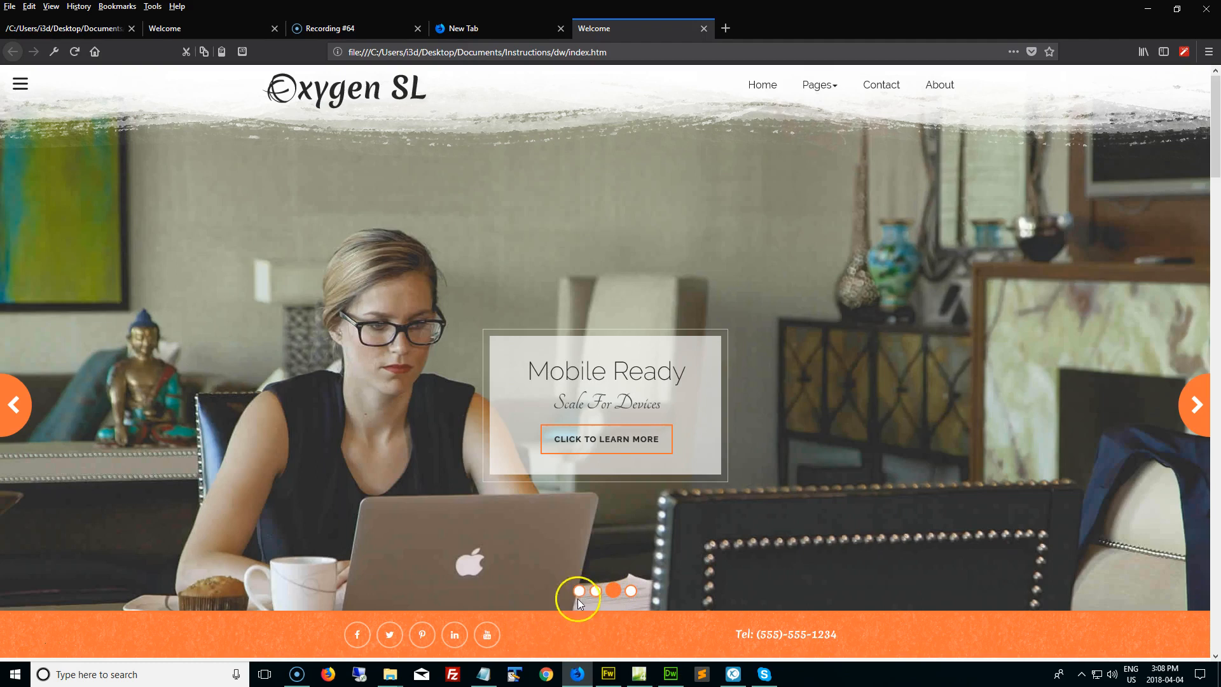
click(671, 674)
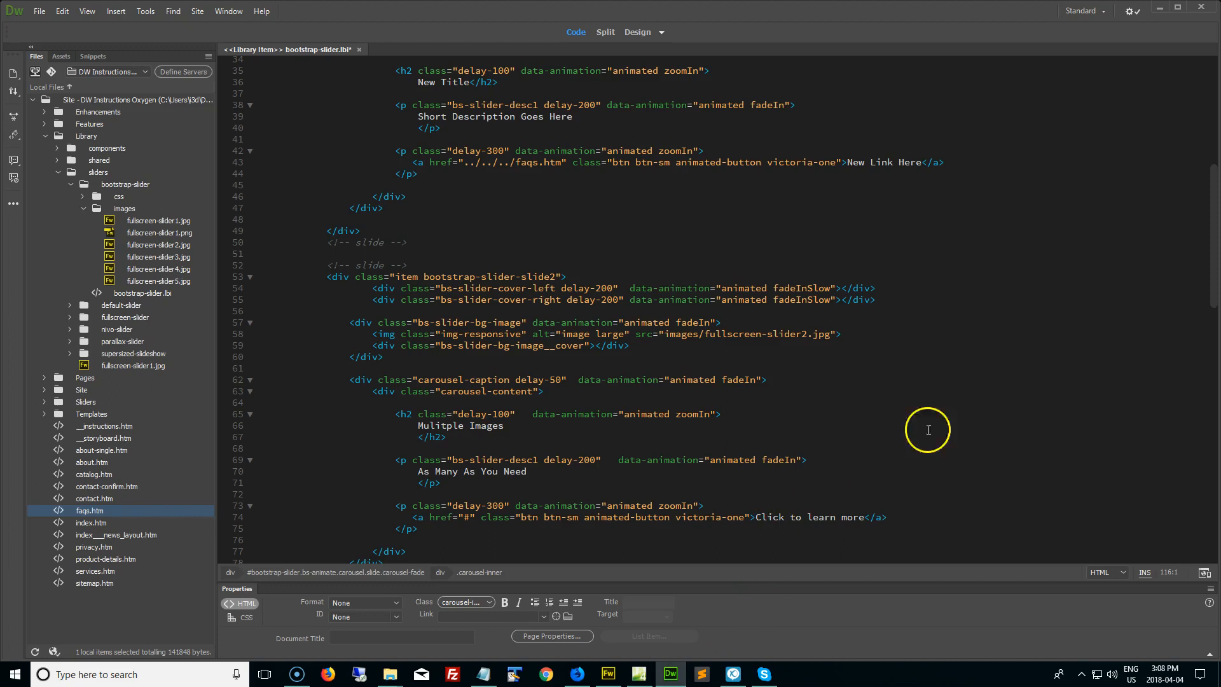
scroll(up, 3)
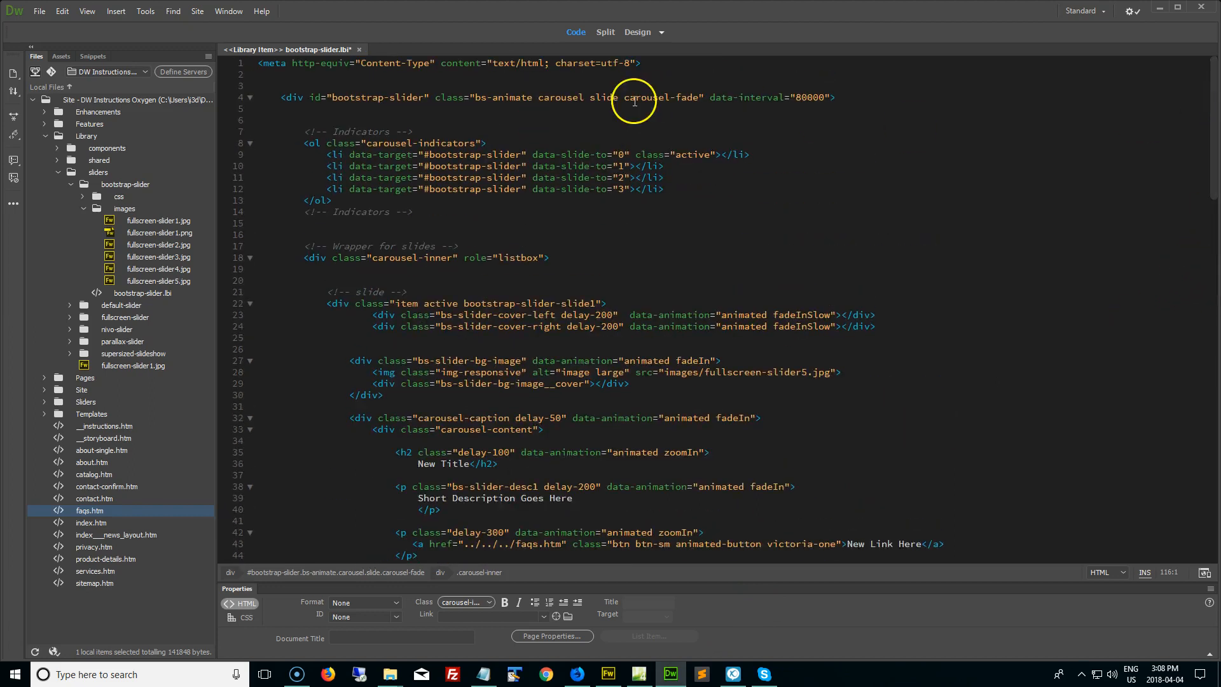
click(636, 34)
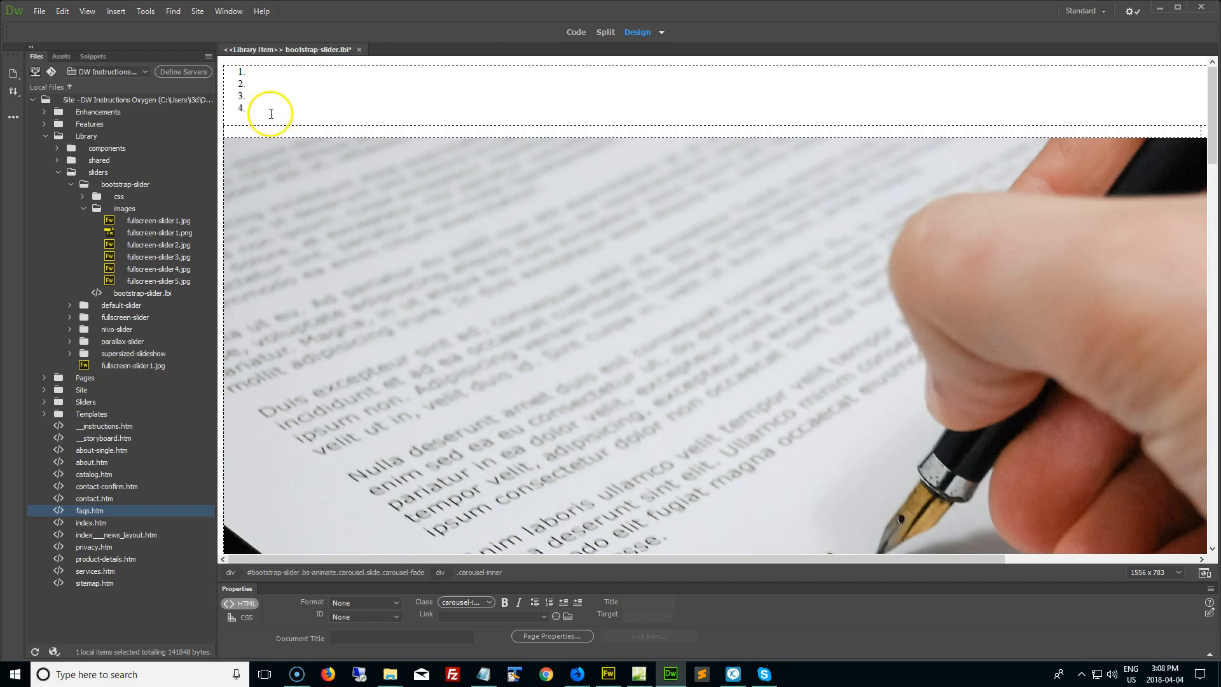
Step: In Code view, attempt duplicating an indicator li line and revert to four items, data-slide-to 0 through 3
click(575, 32)
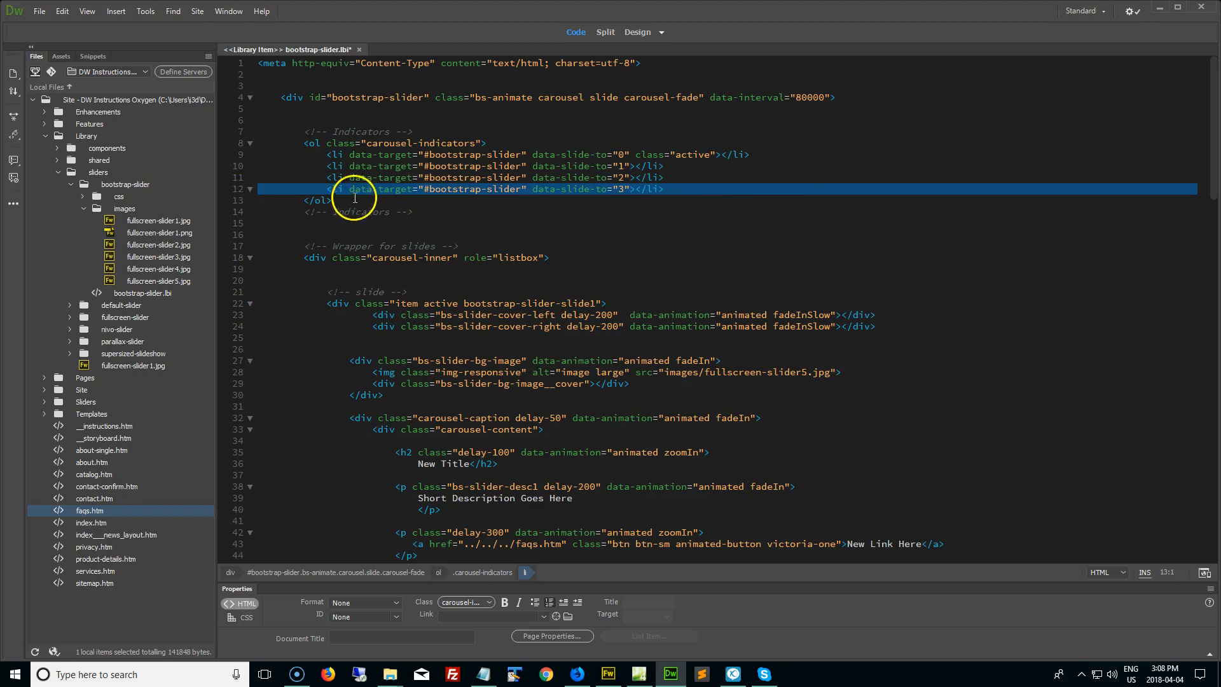
mouse_move(757, 182)
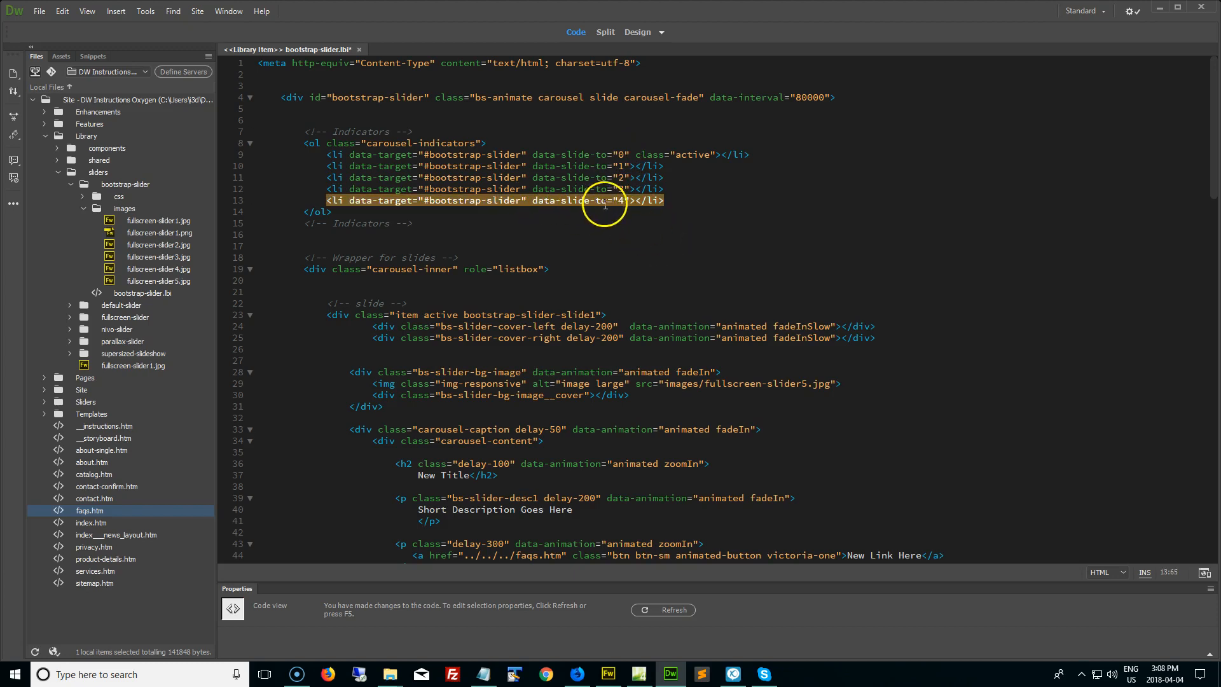
mouse_move(584, 307)
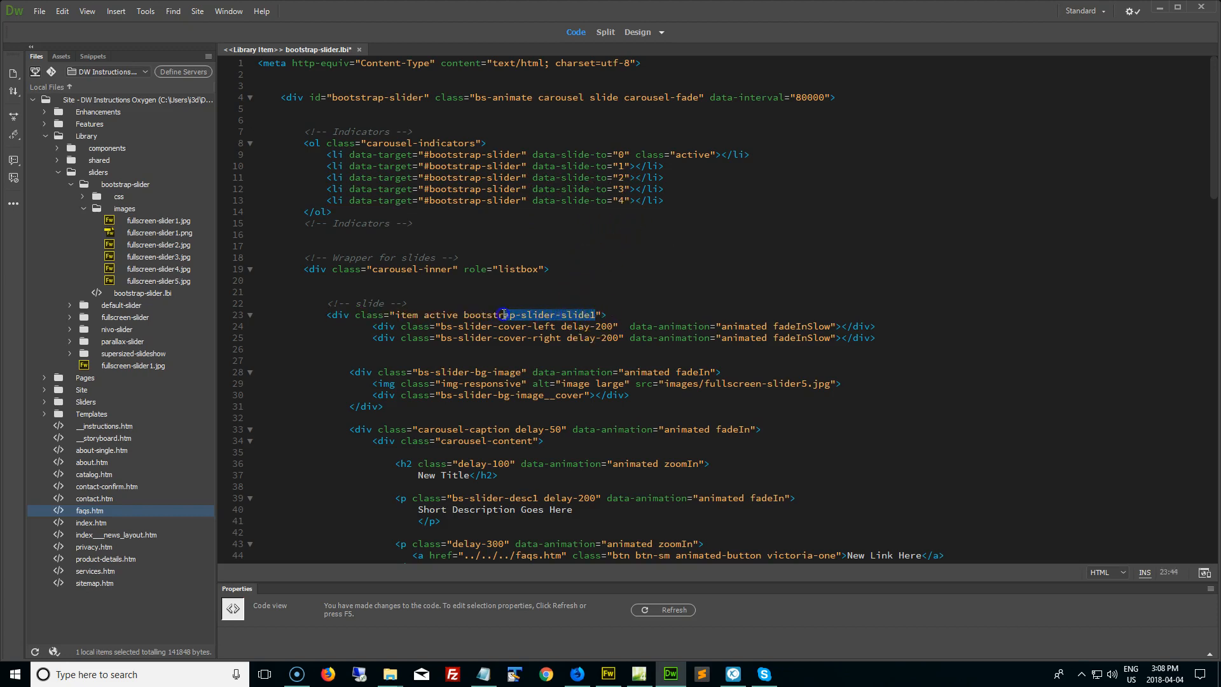
double_click(529, 315)
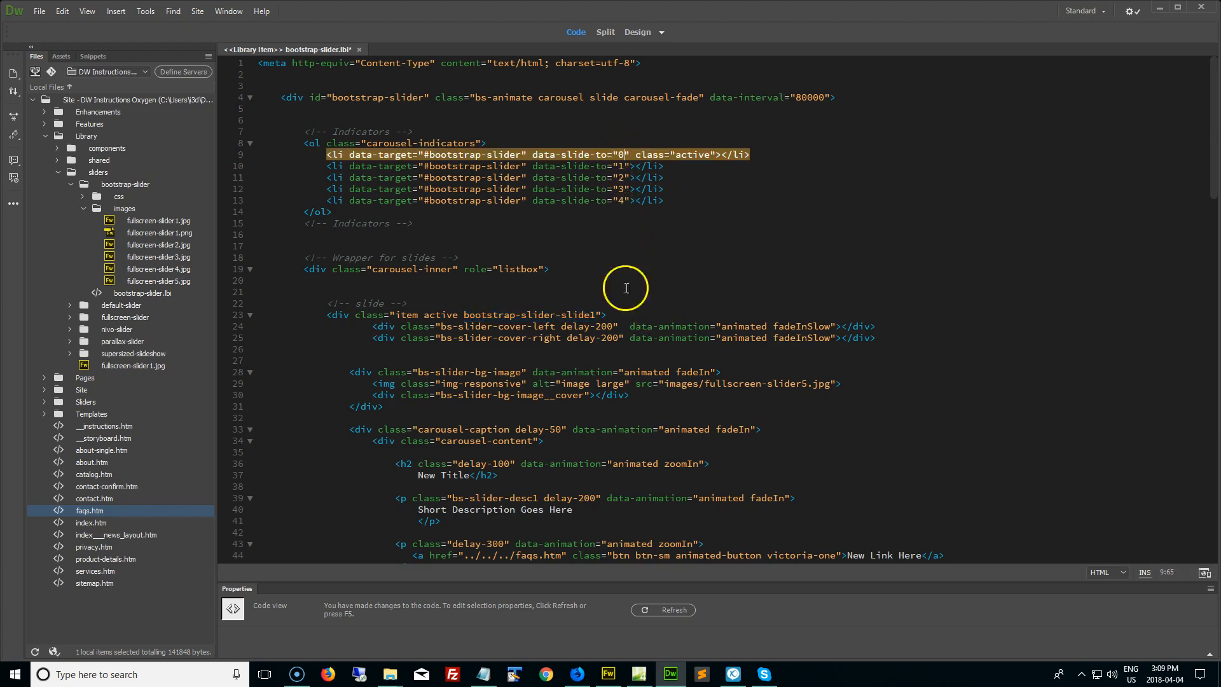
double_click(529, 315)
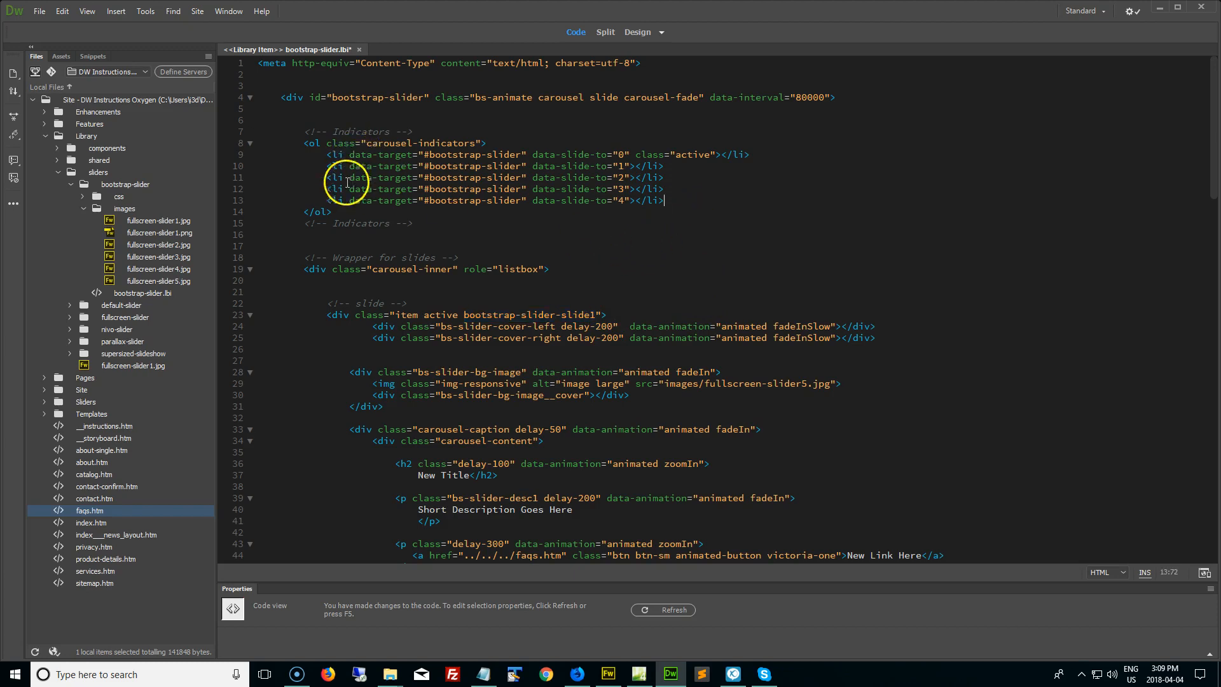
click(237, 201)
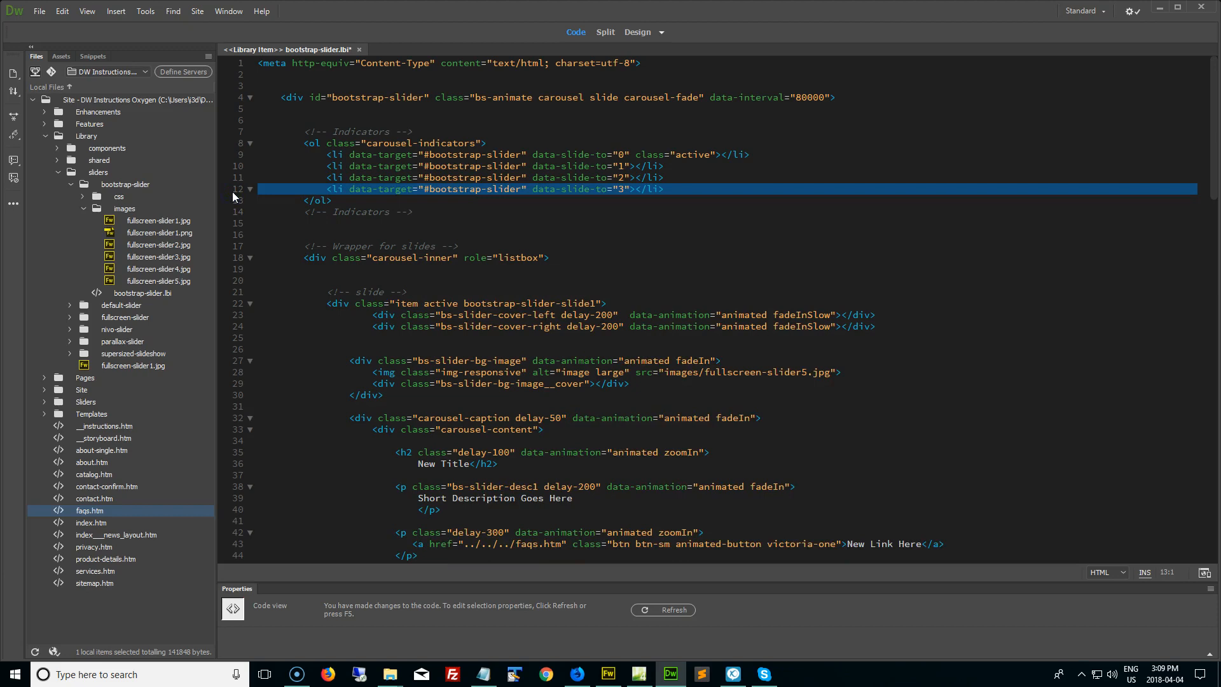
mouse_move(363, 211)
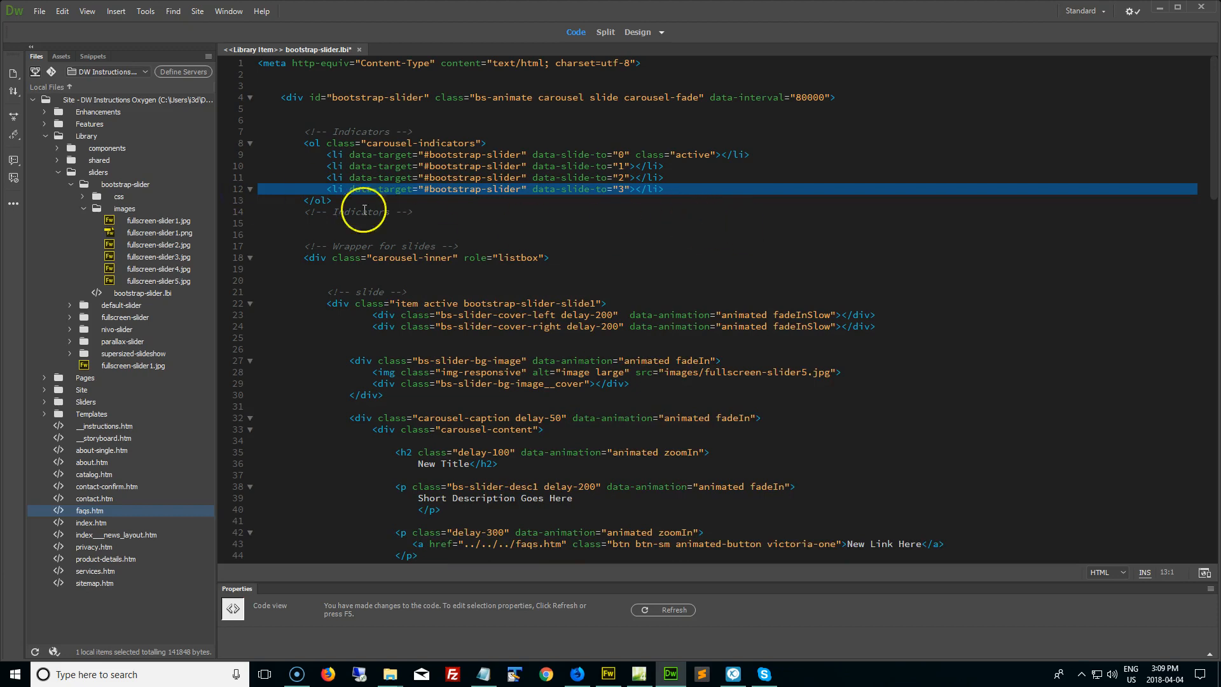
Step: Remove the fourth indicator item so only data-slide-to 0 through 2 remain
key(Delete)
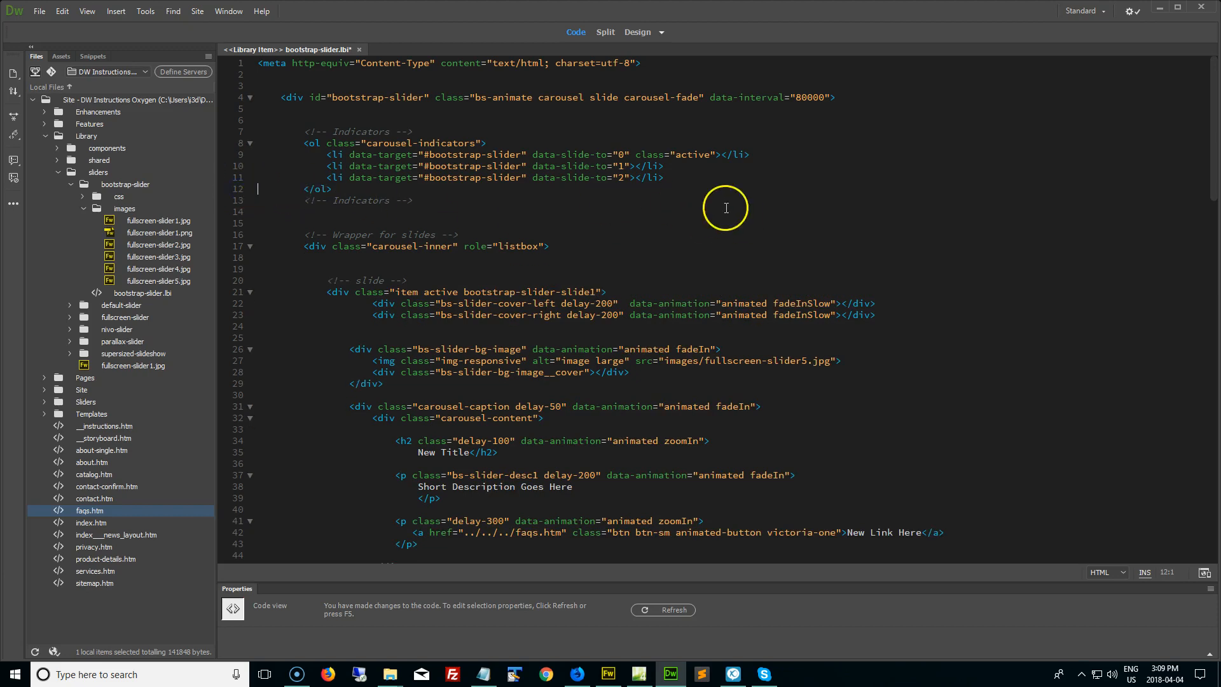
mouse_move(668, 224)
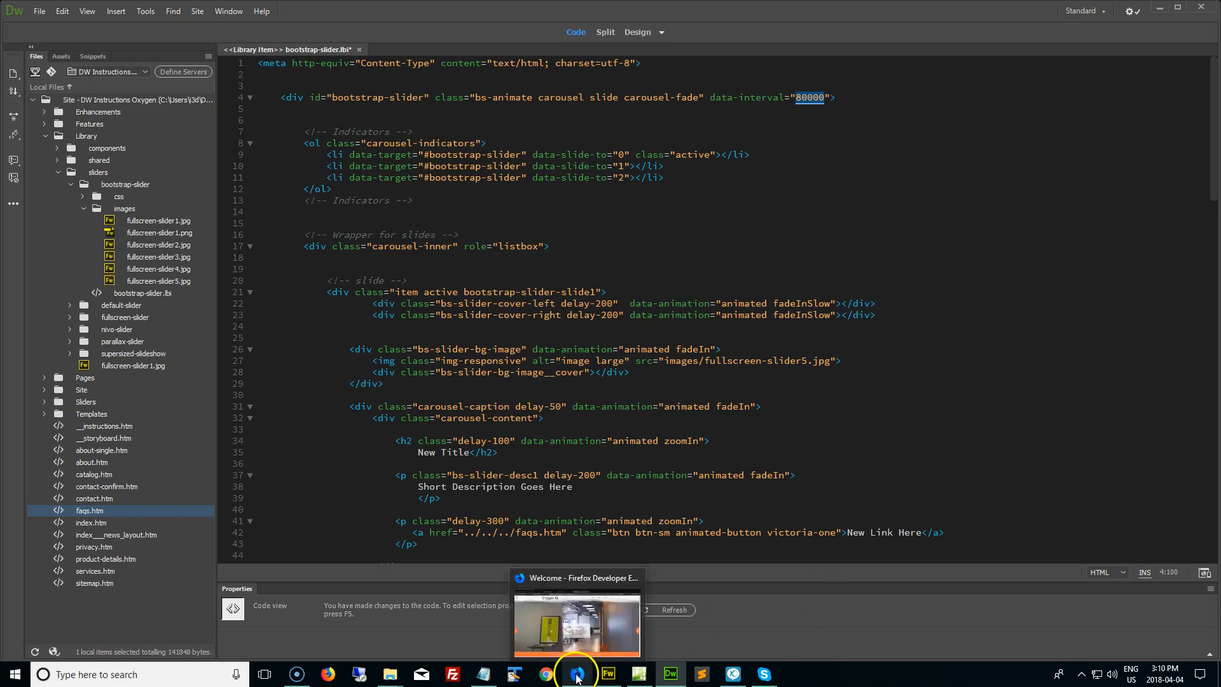
Step: Preview the slider in Firefox, then begin replacing data-interval 80000 with 5 in Dreamweaver
click(577, 674)
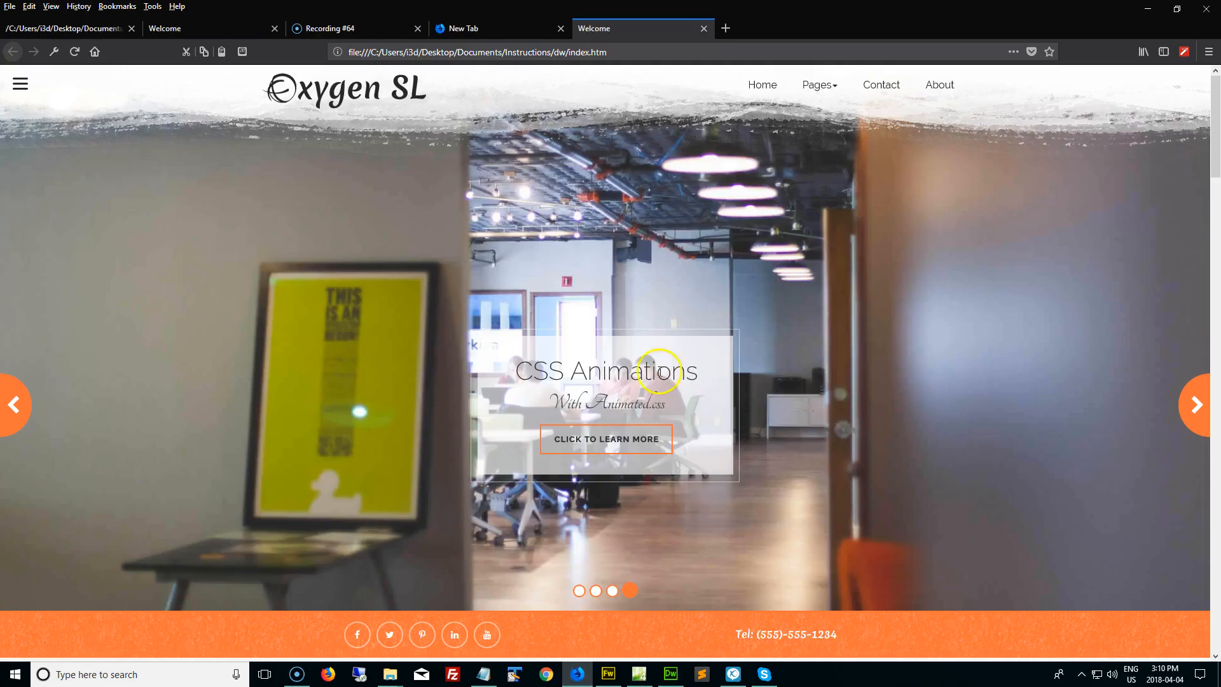
mouse_move(621, 426)
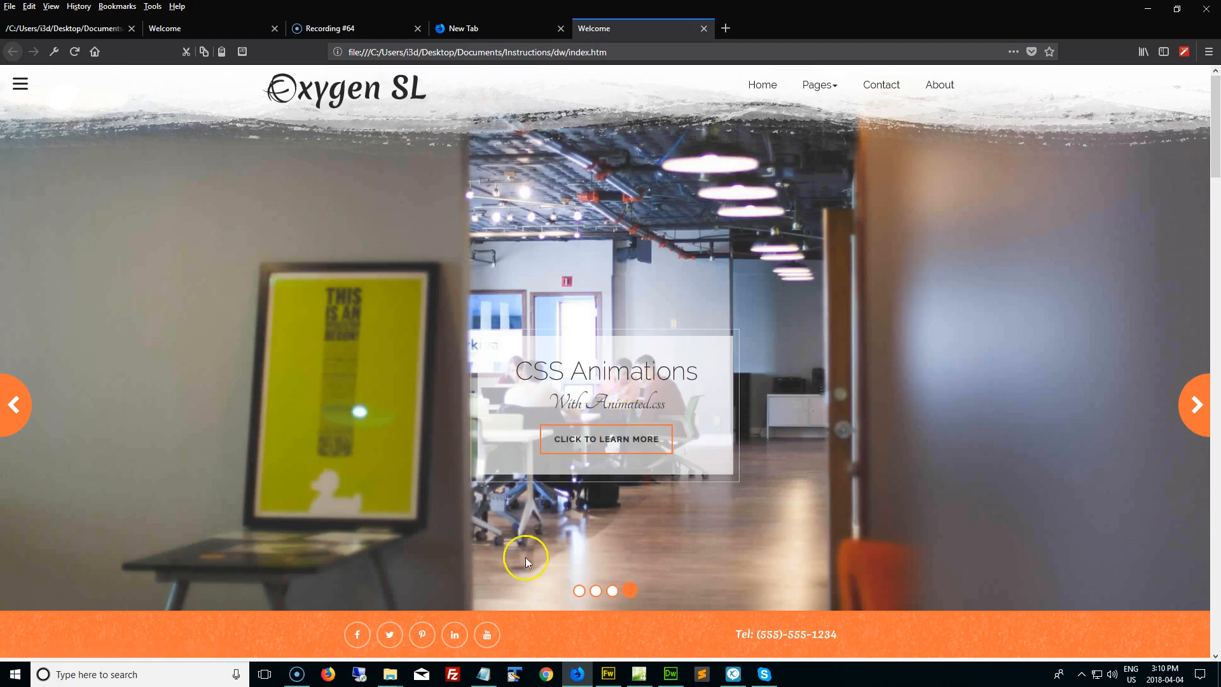
mouse_move(793, 532)
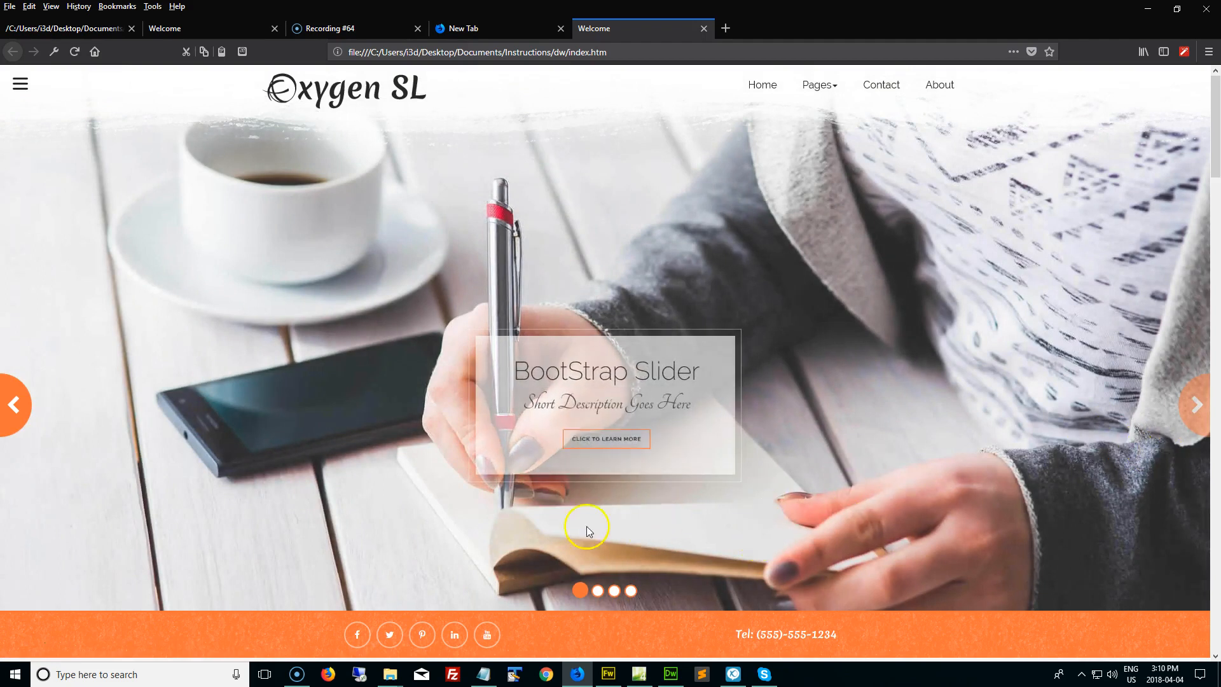
mouse_move(514, 533)
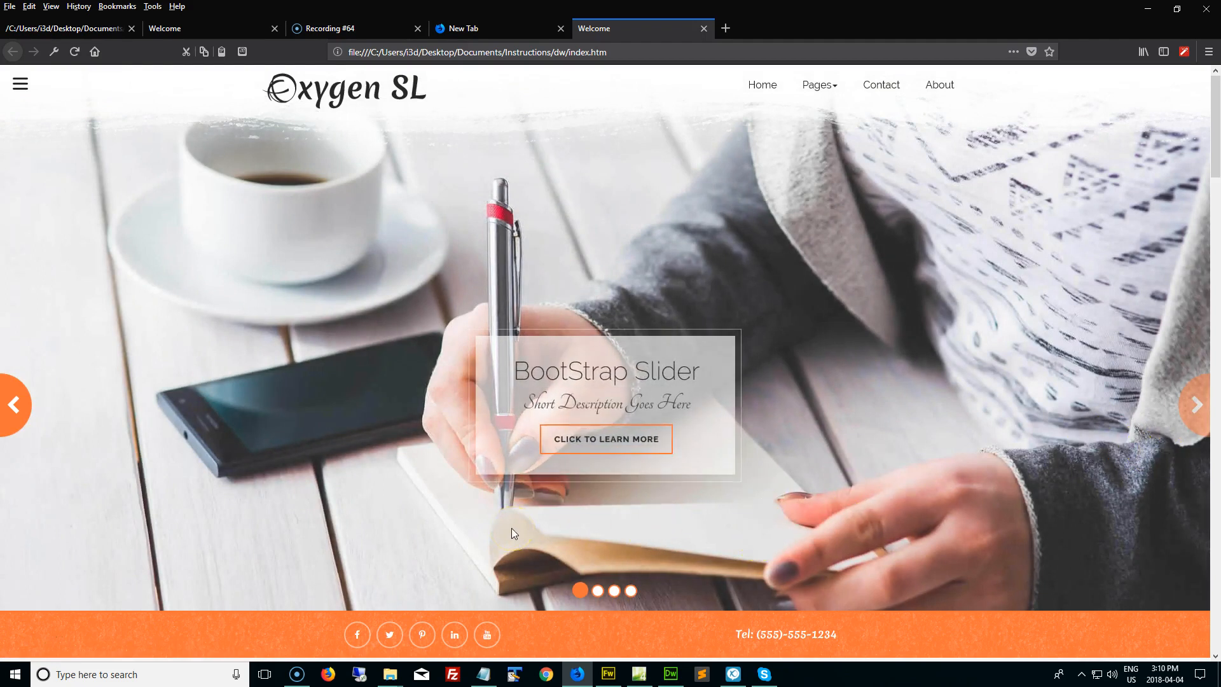
click(670, 674)
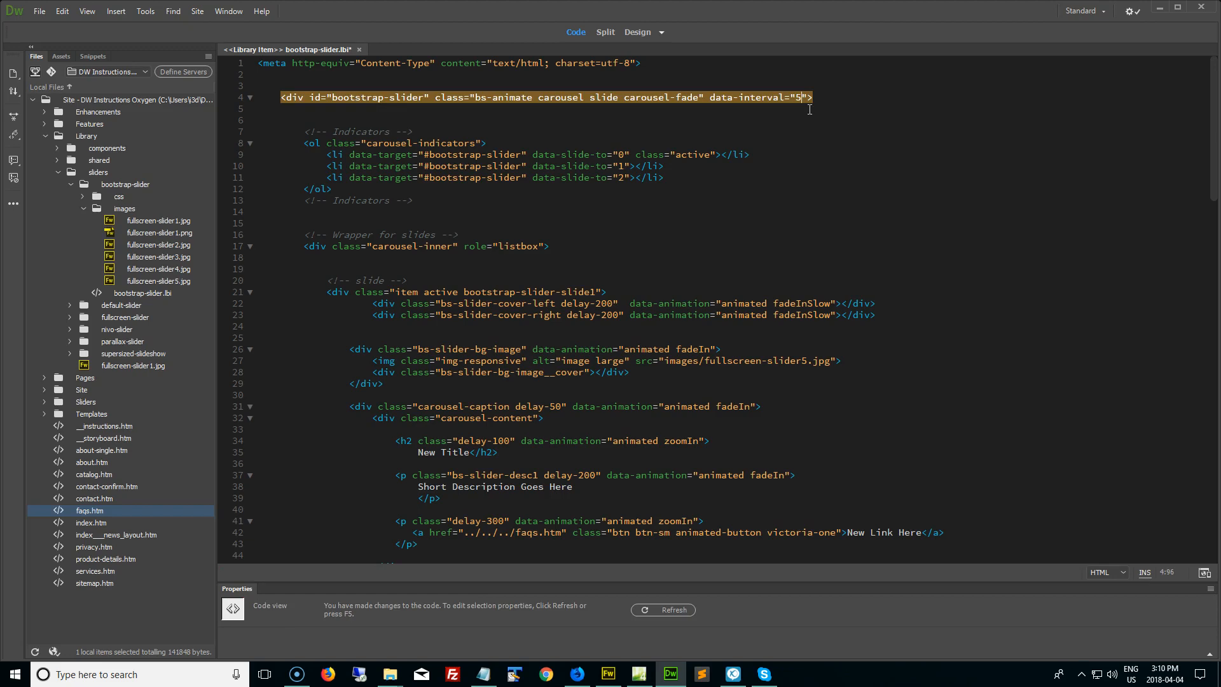
Step: Complete the slider's data-interval value as 5000
text(000)
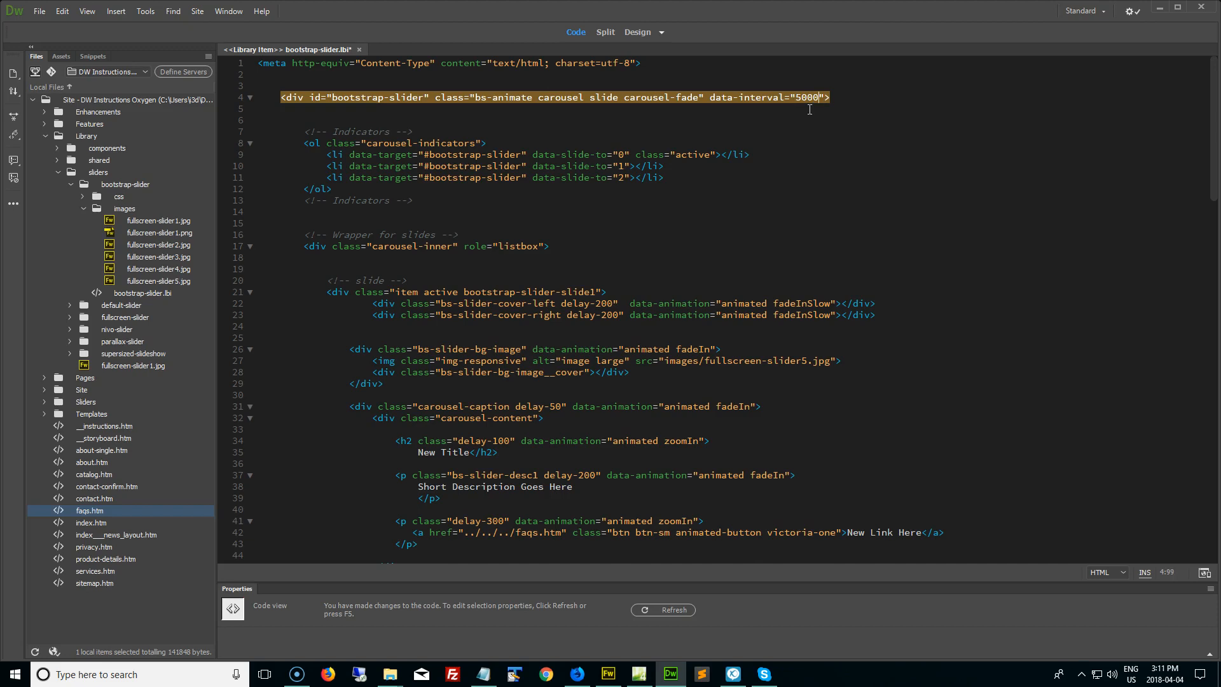
click(158, 221)
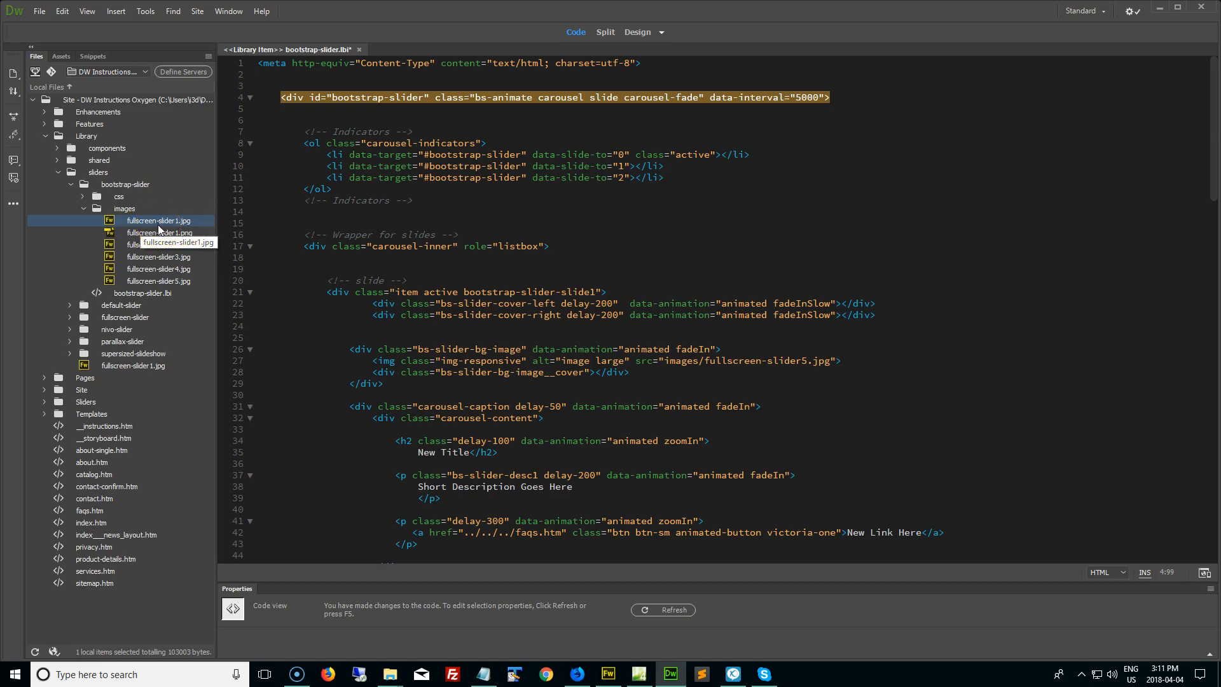
mouse_move(163, 229)
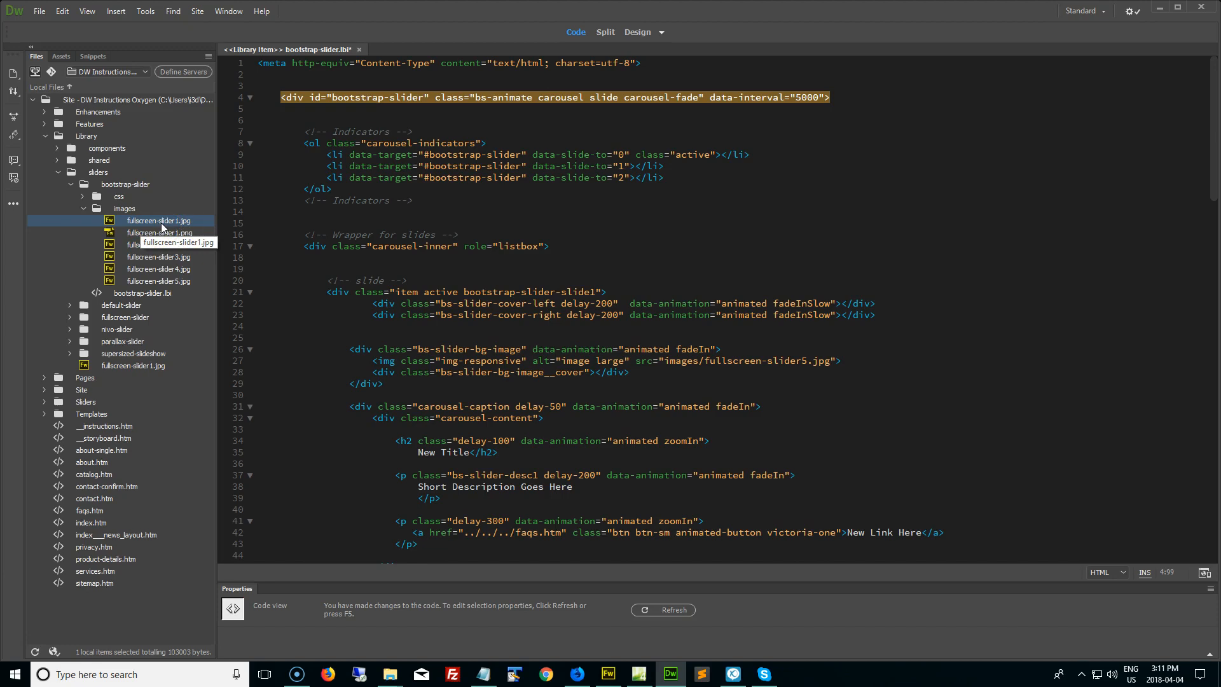
mouse_move(176, 280)
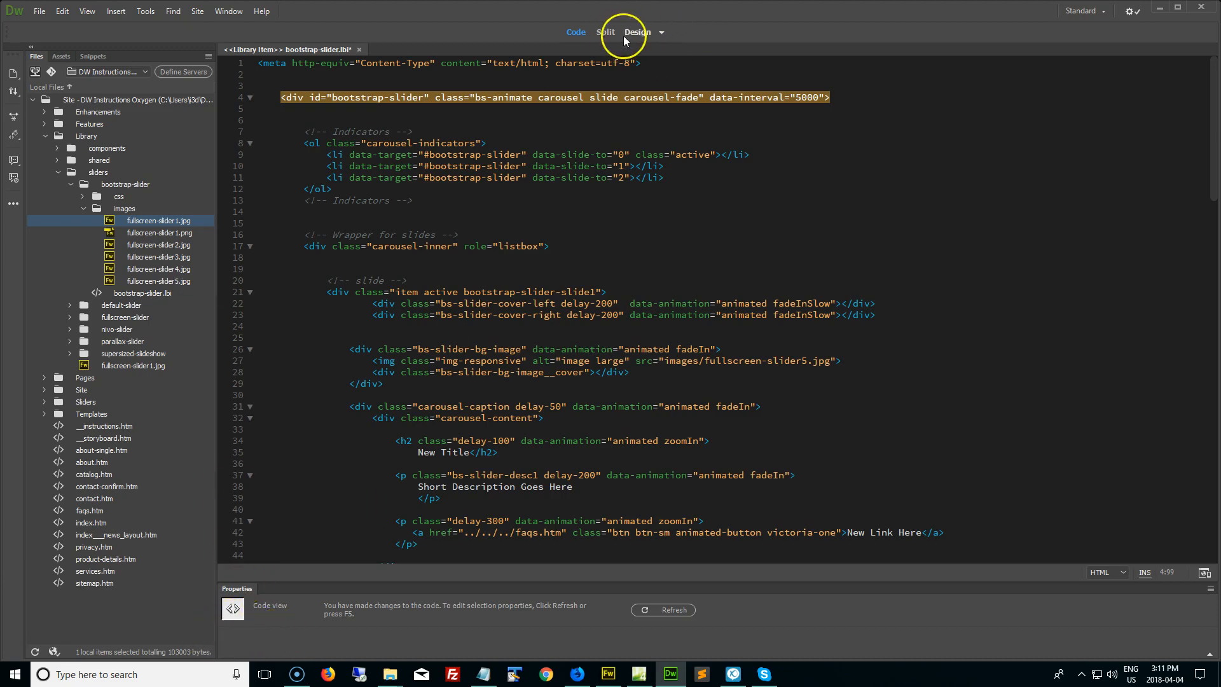
Step: View the library item in Design view showing the first slide with New Title and New Link Here
click(637, 32)
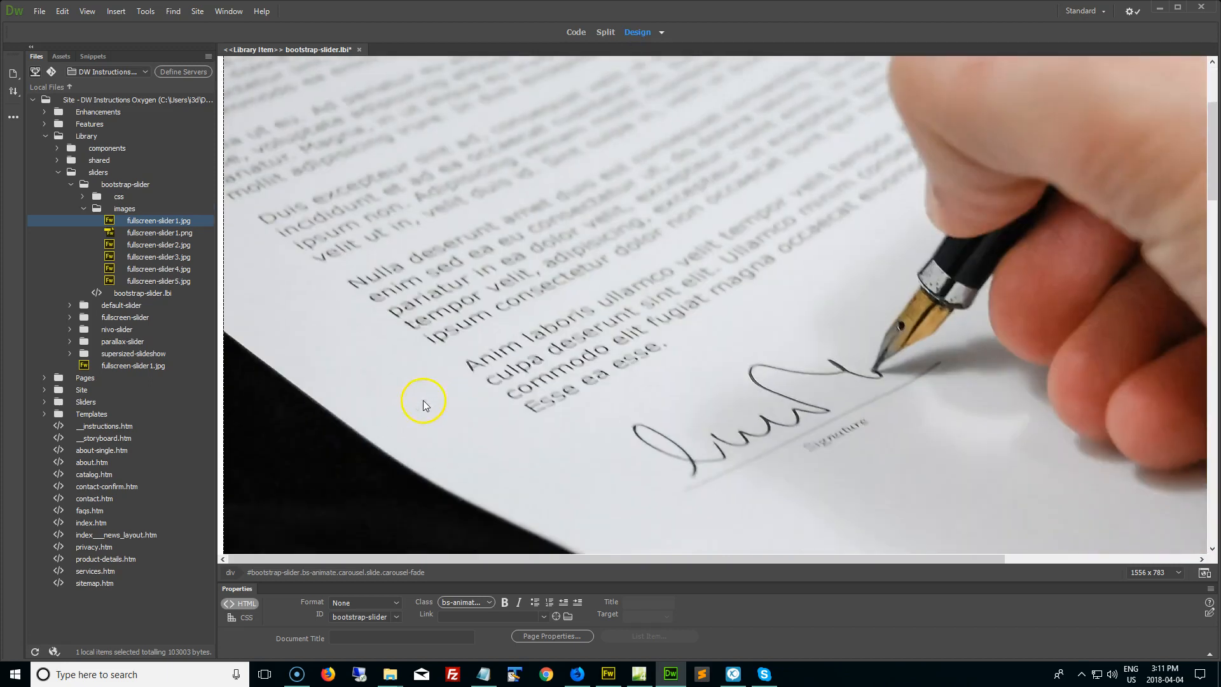
scroll(down, 3)
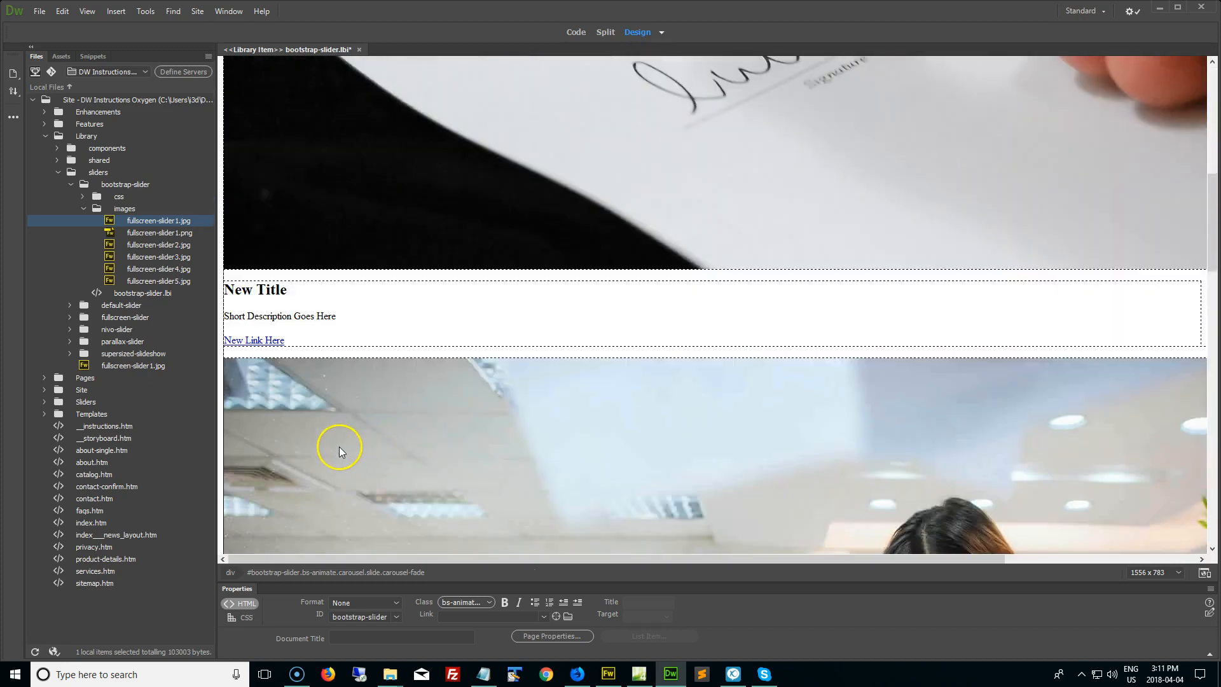